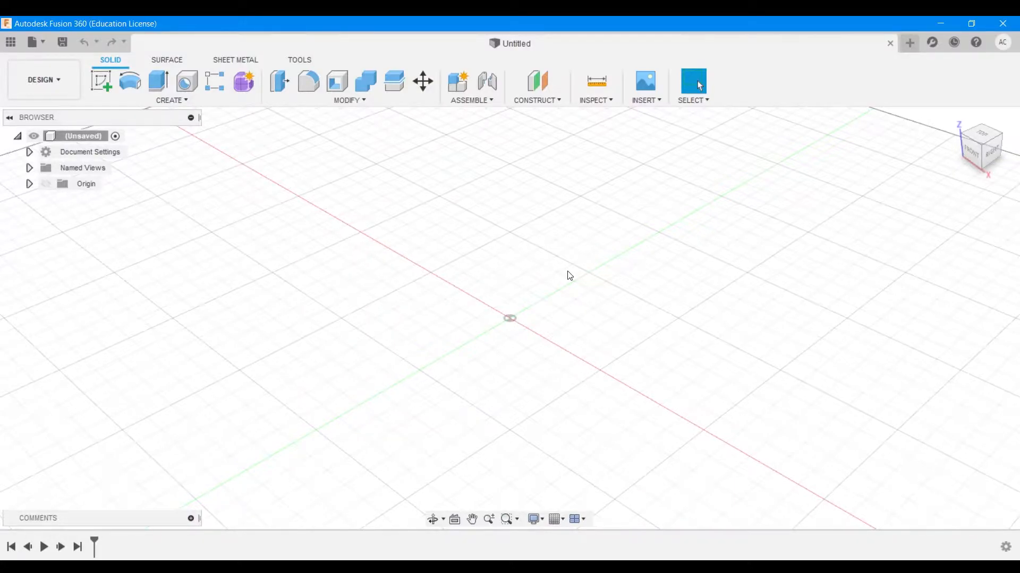
mouse_move(571, 293)
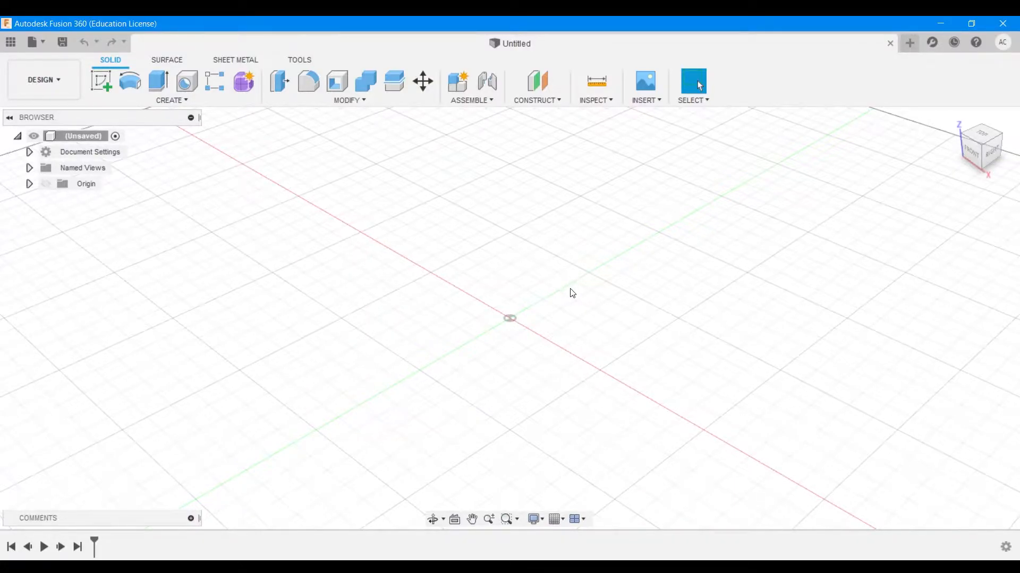
Start a new sketch so the origin planes are offered for selection.
left_click(101, 81)
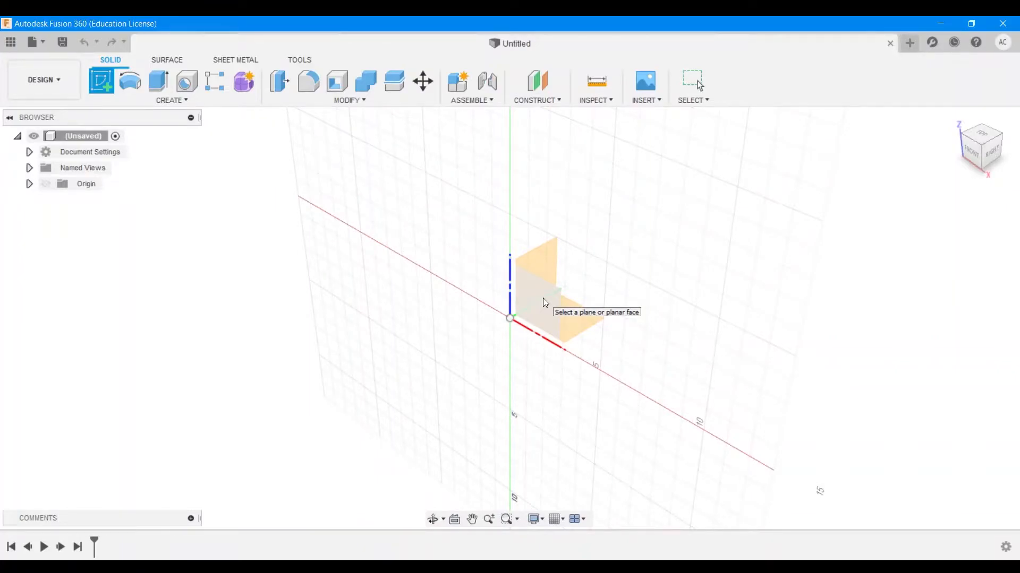
Draw a 0.5 cm diameter circle at the origin on the front (XZ) plane and finish the sketch.
left_click(543, 293)
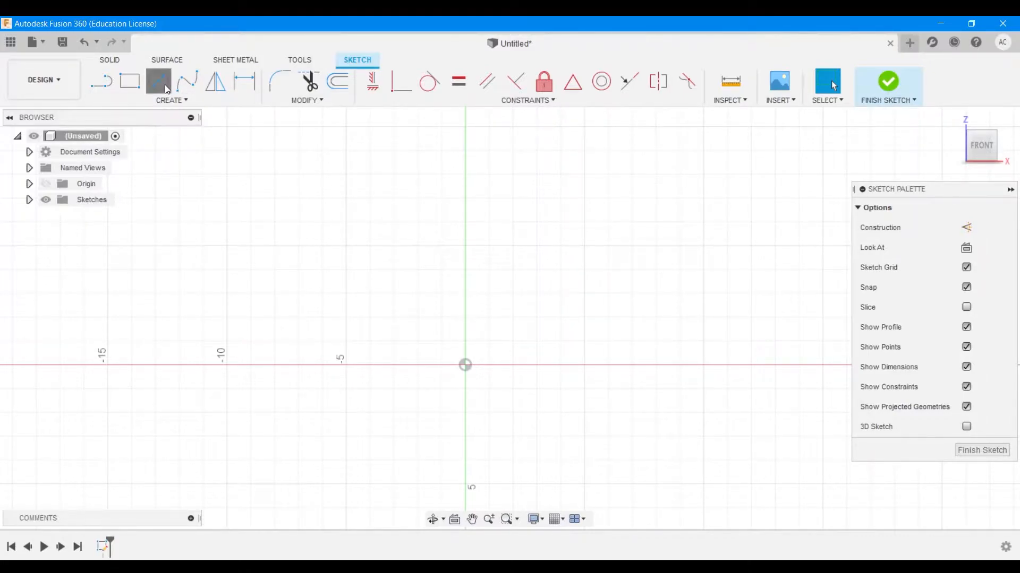
left_click(158, 82)
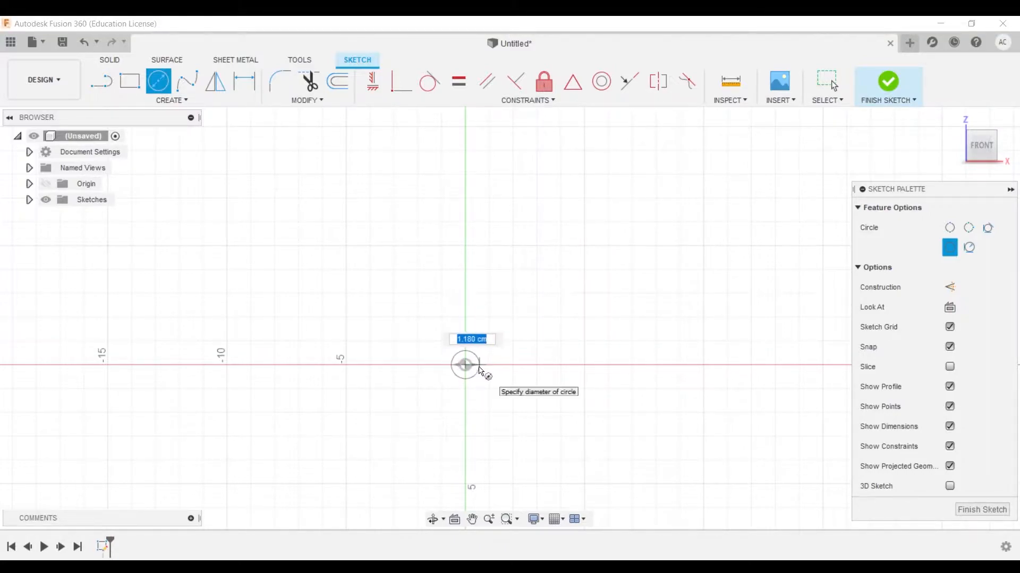
type("0.5")
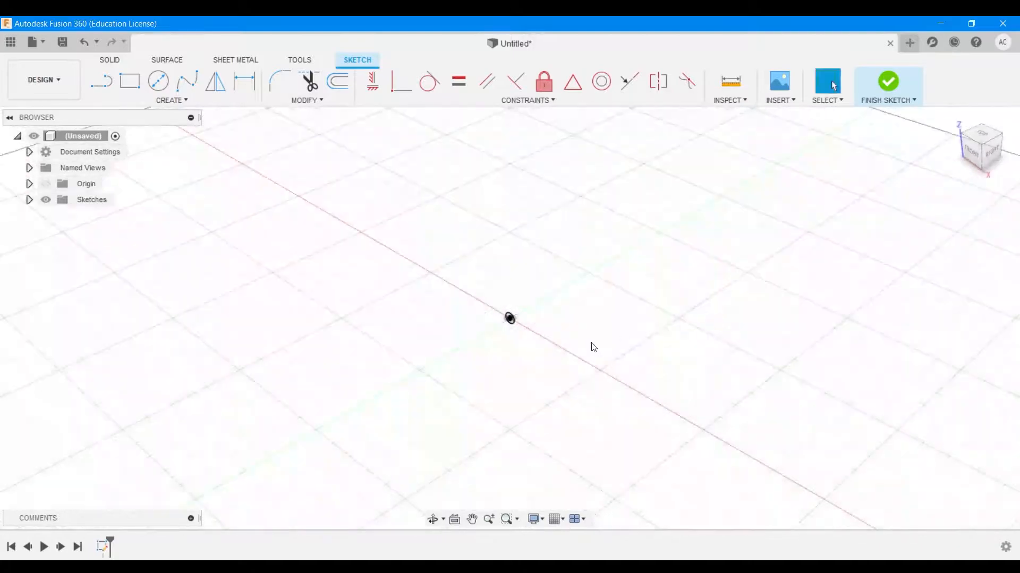
left_click(888, 85)
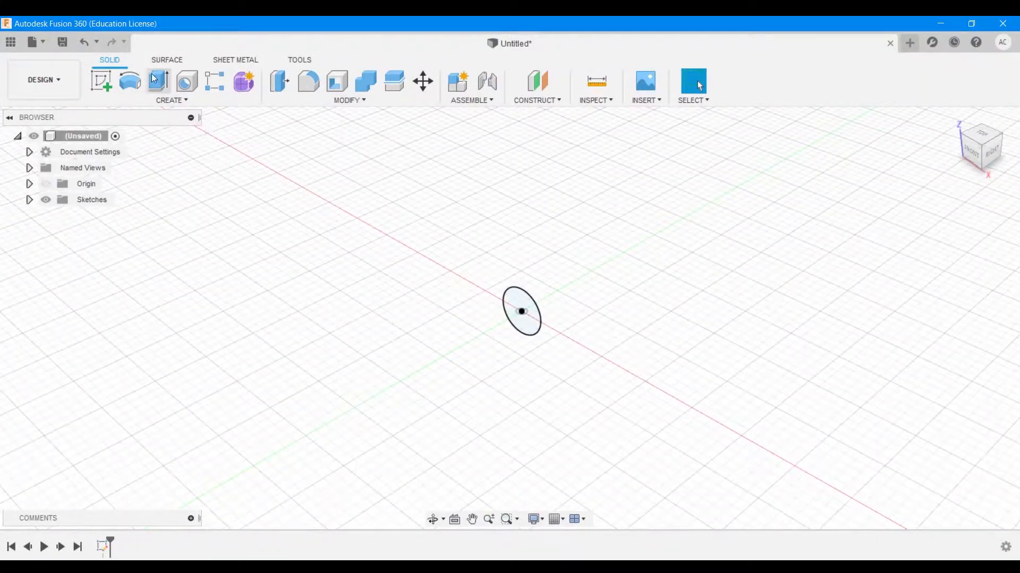
Extrude the circle 0.50 cm into a new solid cylinder body.
left_click(158, 81)
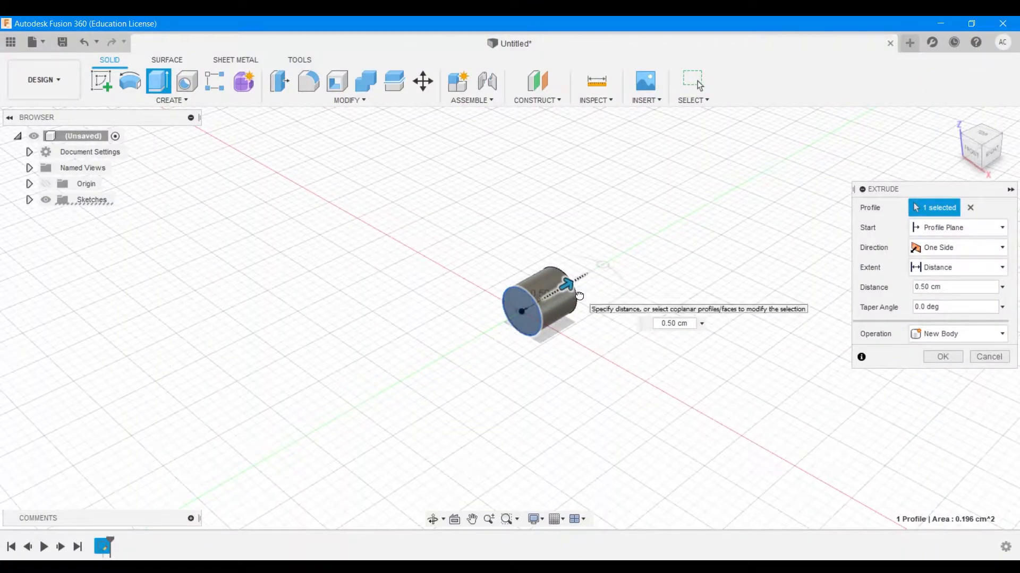
left_click(942, 357)
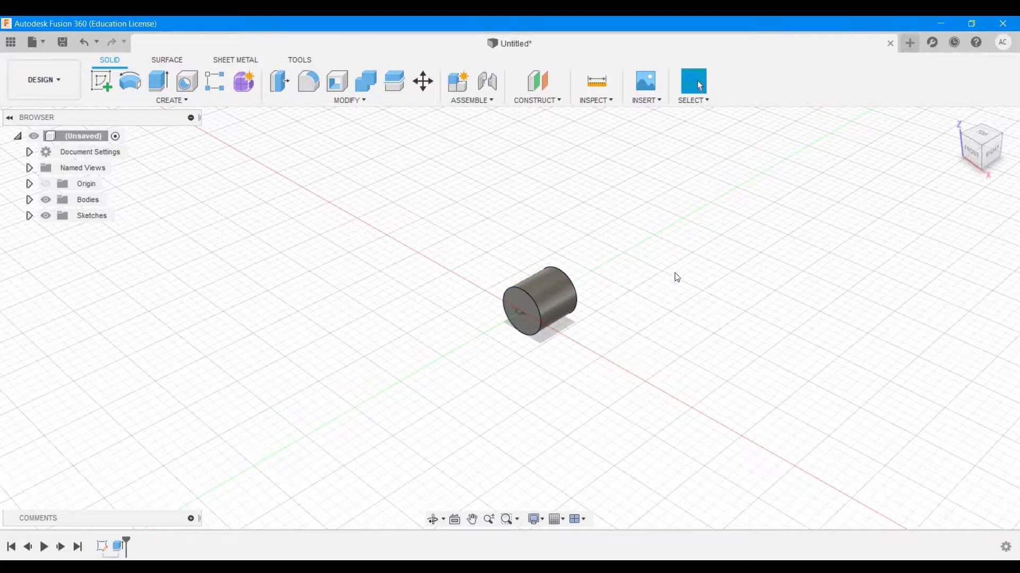
mouse_move(575, 401)
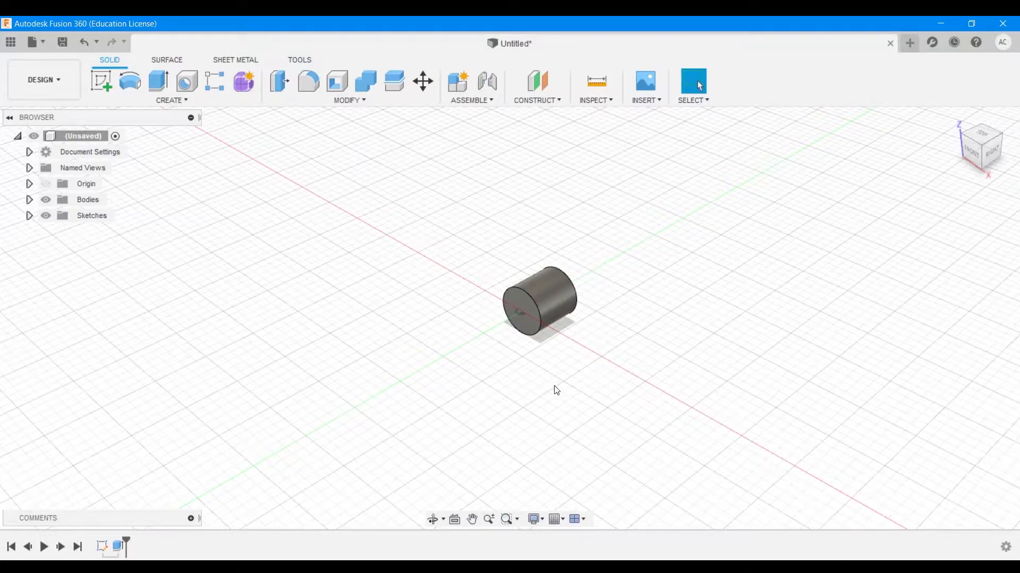
Place a sphere centred on the cylinder's end face with a 0.50 cm diameter.
left_click(171, 85)
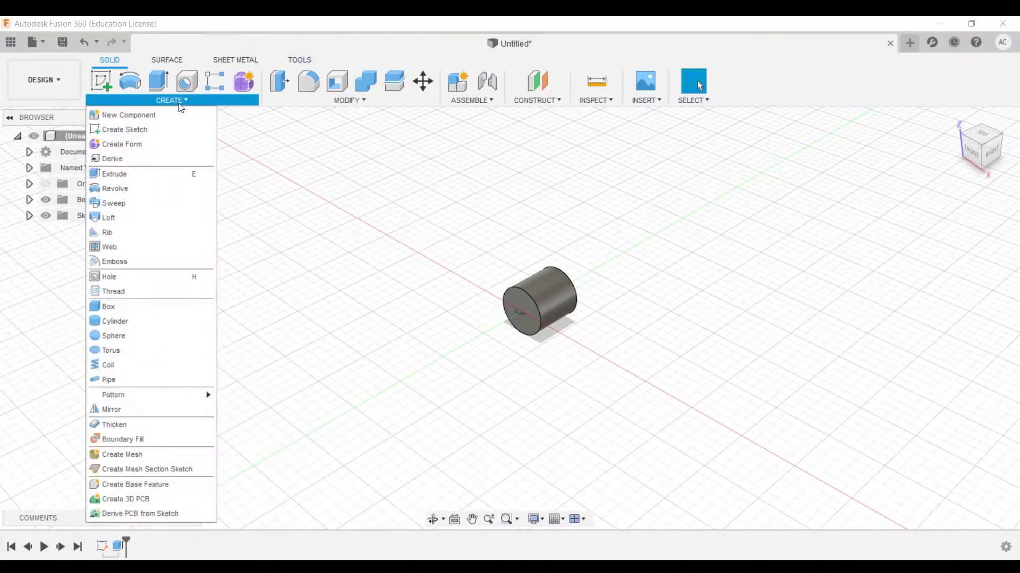
left_click(125, 339)
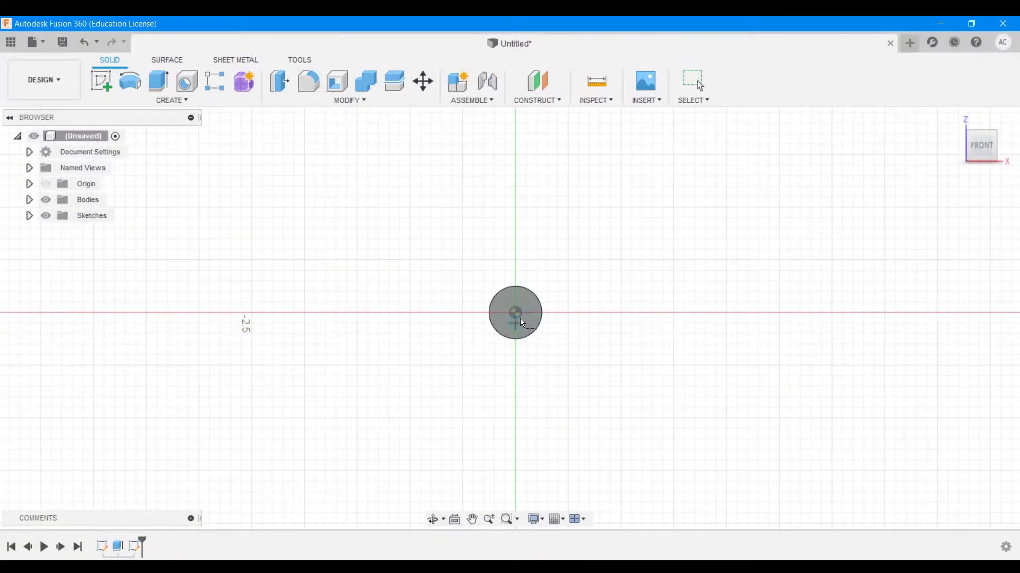
mouse_move(520, 319)
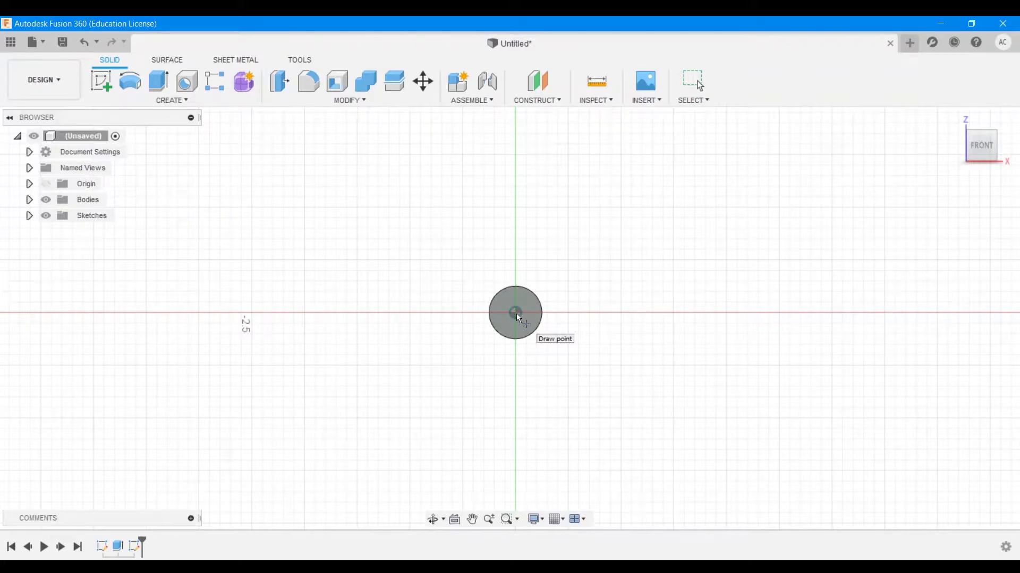
left_click(514, 312)
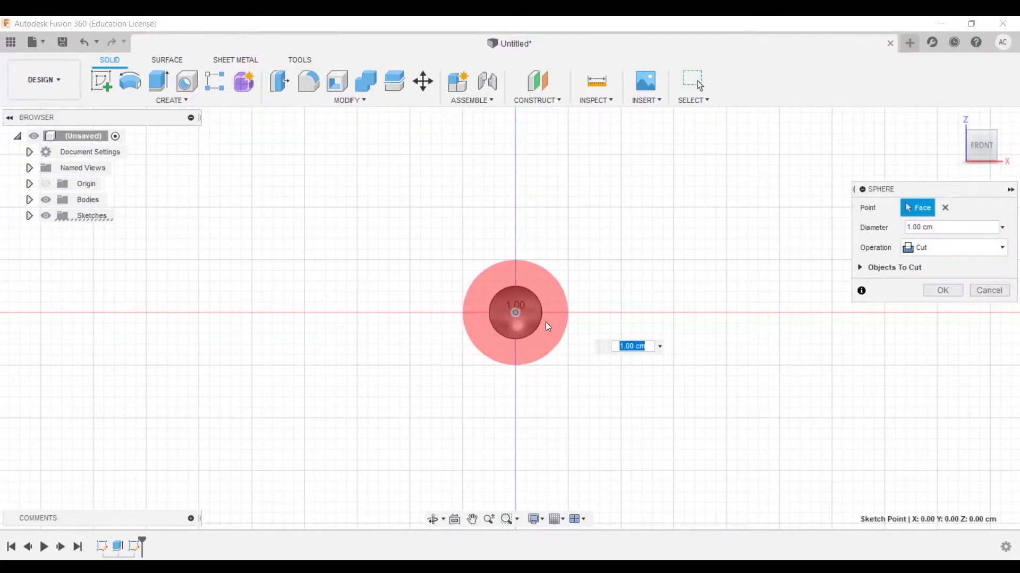
left_click(950, 227)
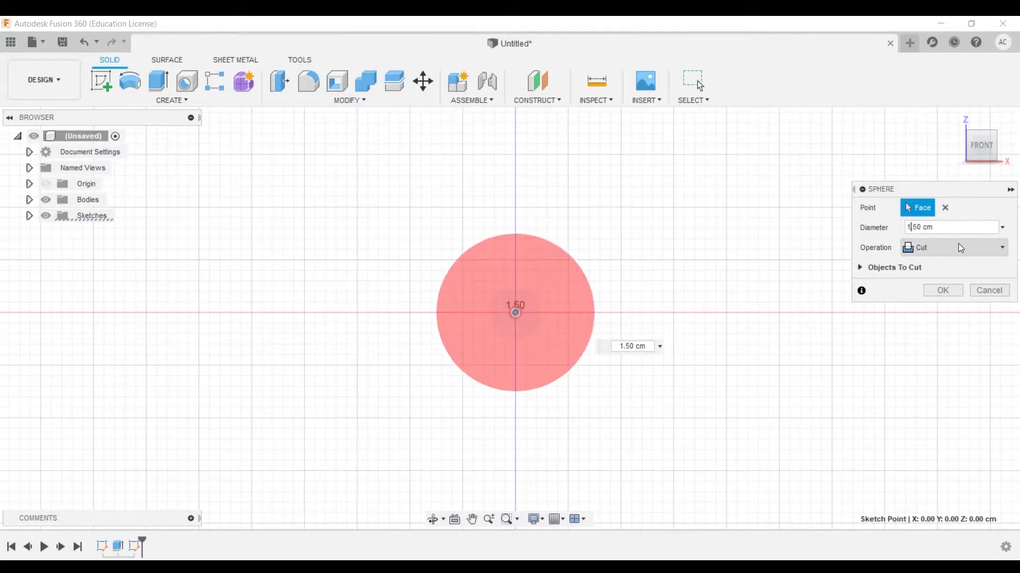
type("0.50 cm")
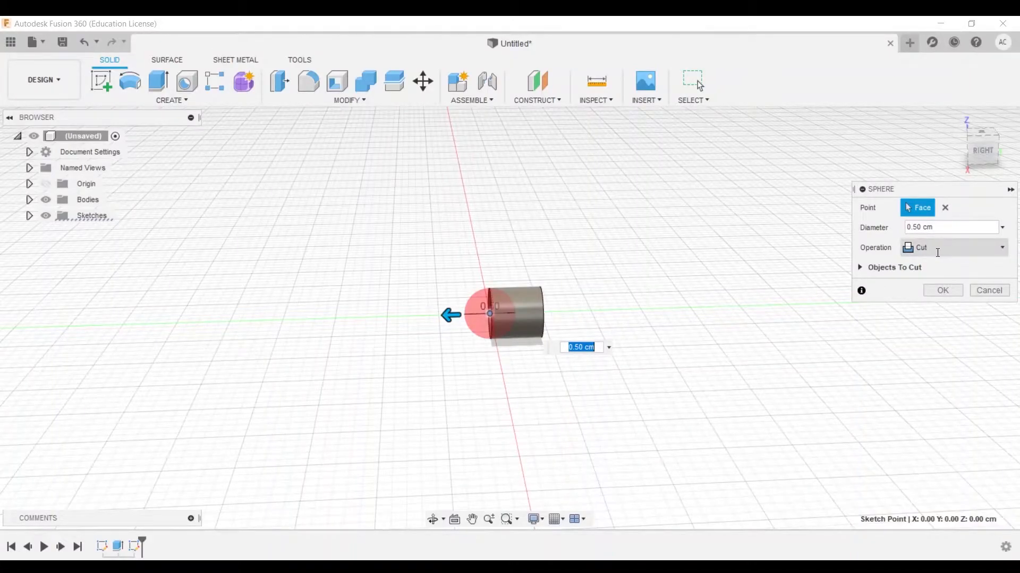
mouse_move(494, 296)
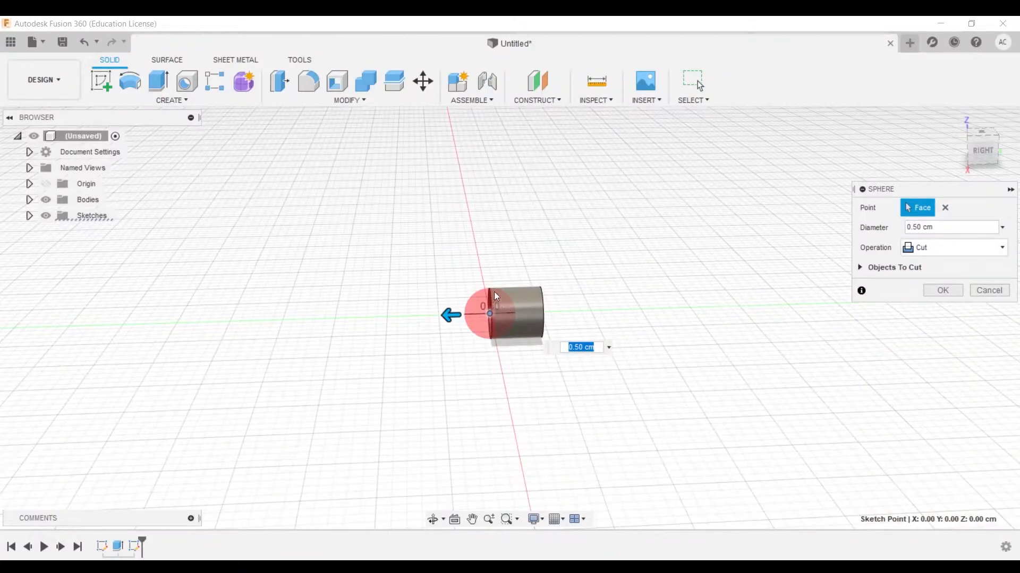
Set the sphere's operation to Join and confirm it as a rounded cap.
left_click(953, 248)
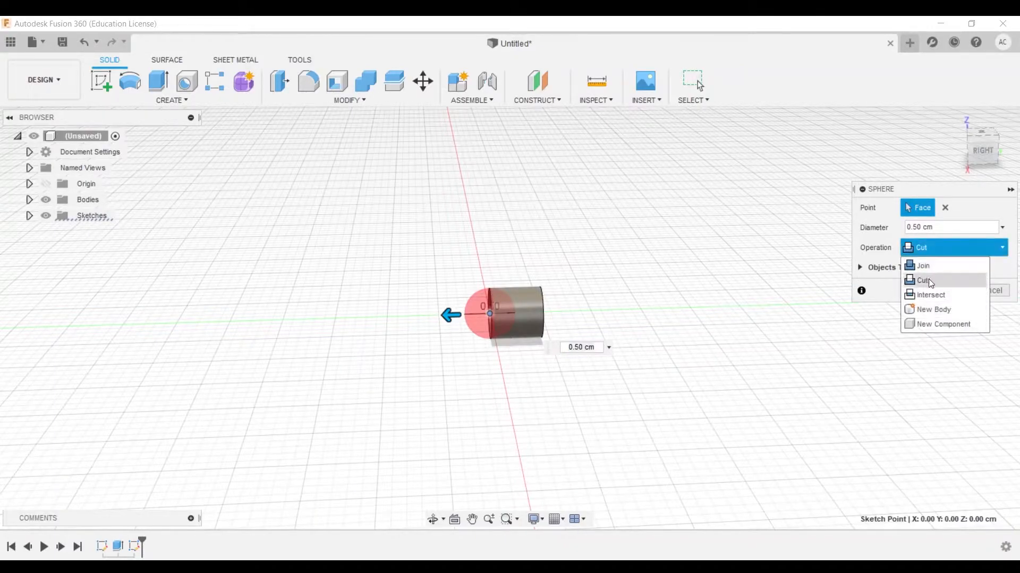
left_click(922, 265)
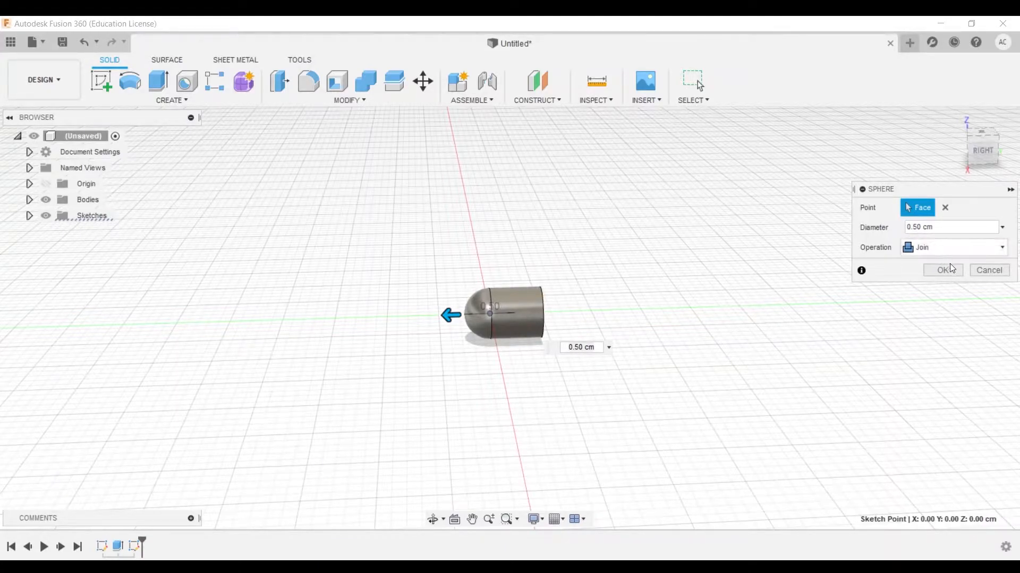
left_click(942, 269)
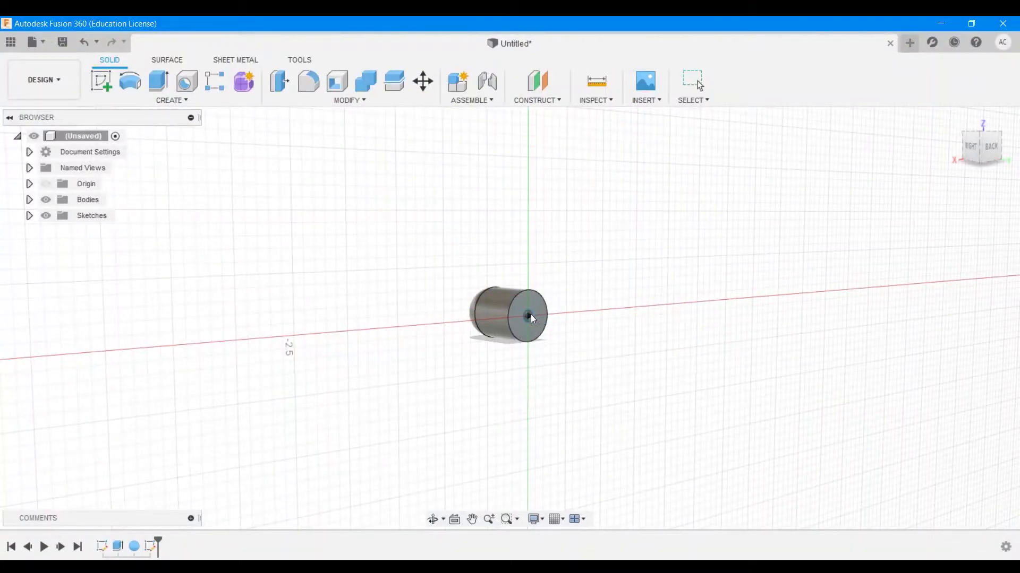
Add a second 0.50 cm joined sphere centred on the opposite end face, forming a capsule.
left_click(527, 316)
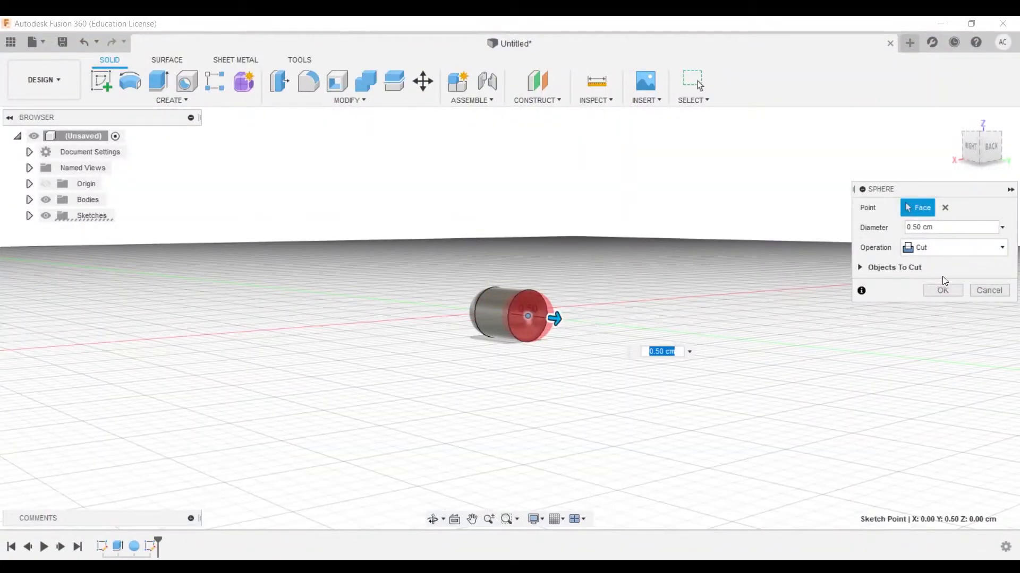
left_click(953, 247)
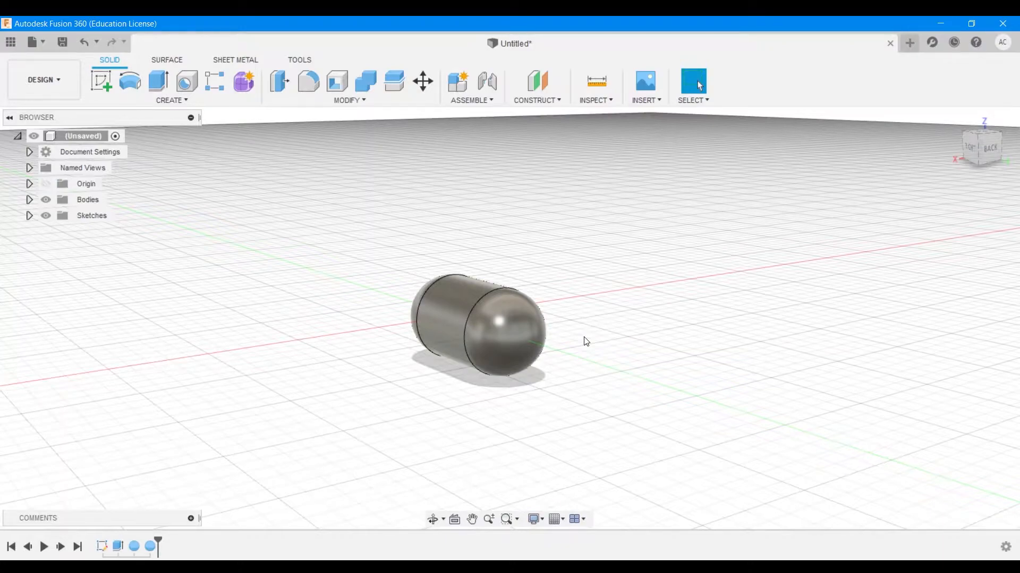
mouse_move(603, 279)
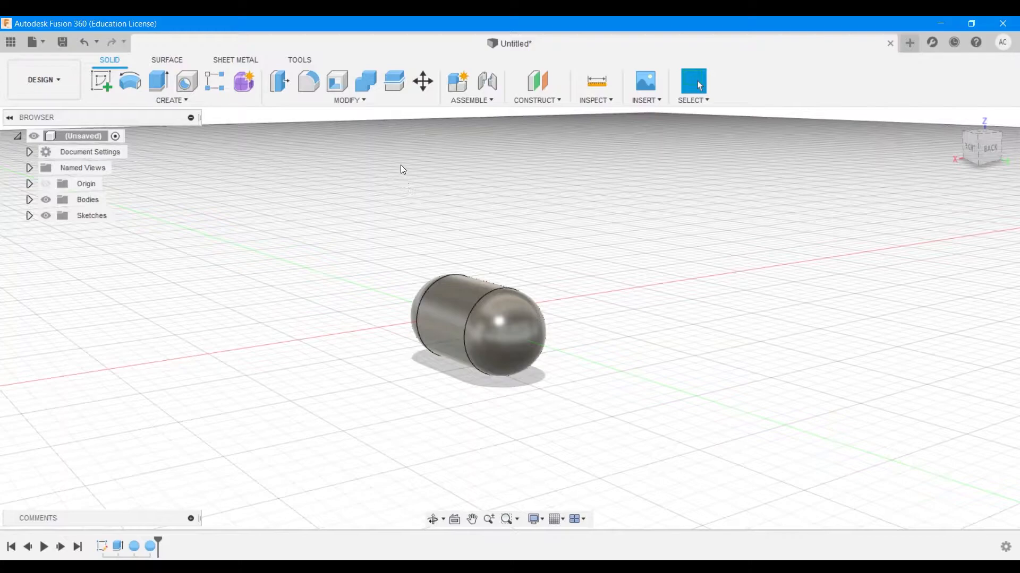
mouse_move(393, 82)
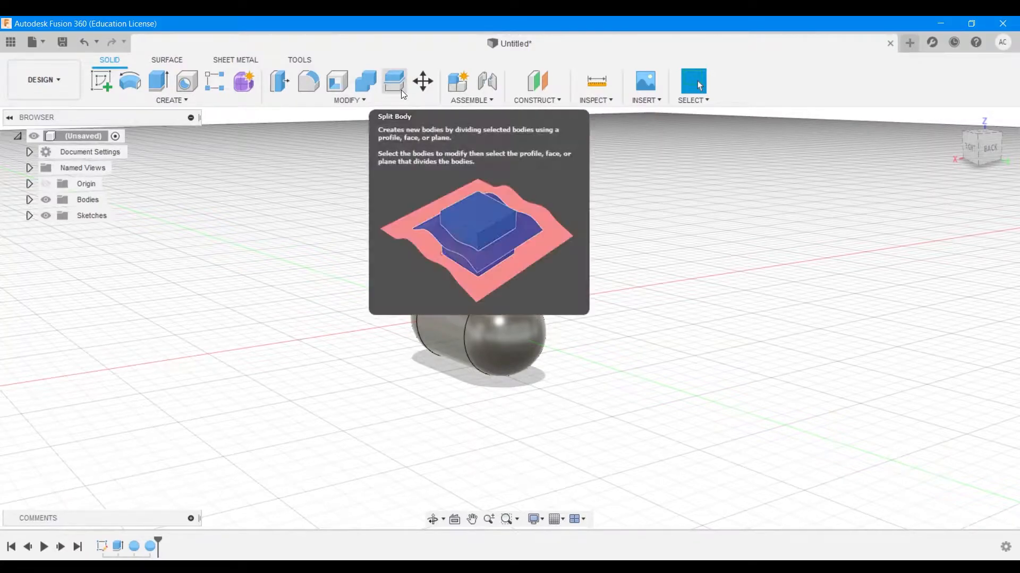
Split the capsule body lengthwise along the horizontal plane into two halves.
left_click(393, 82)
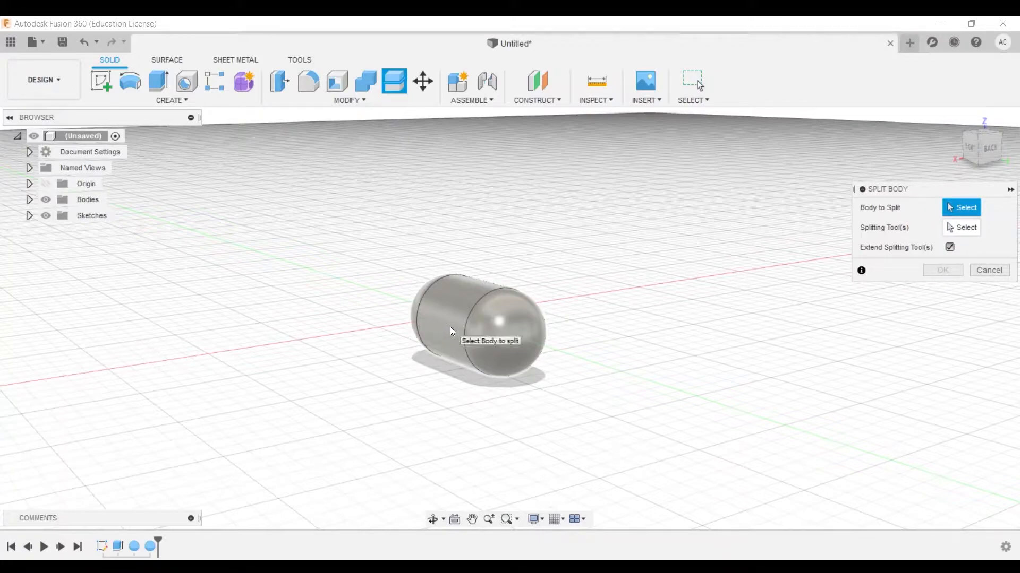
left_click(450, 330)
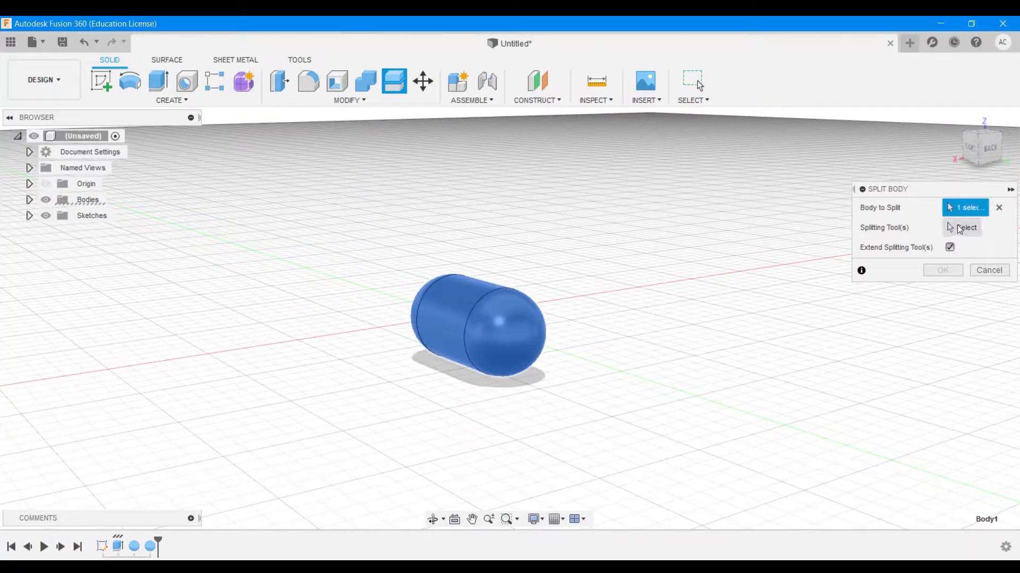
left_click(965, 228)
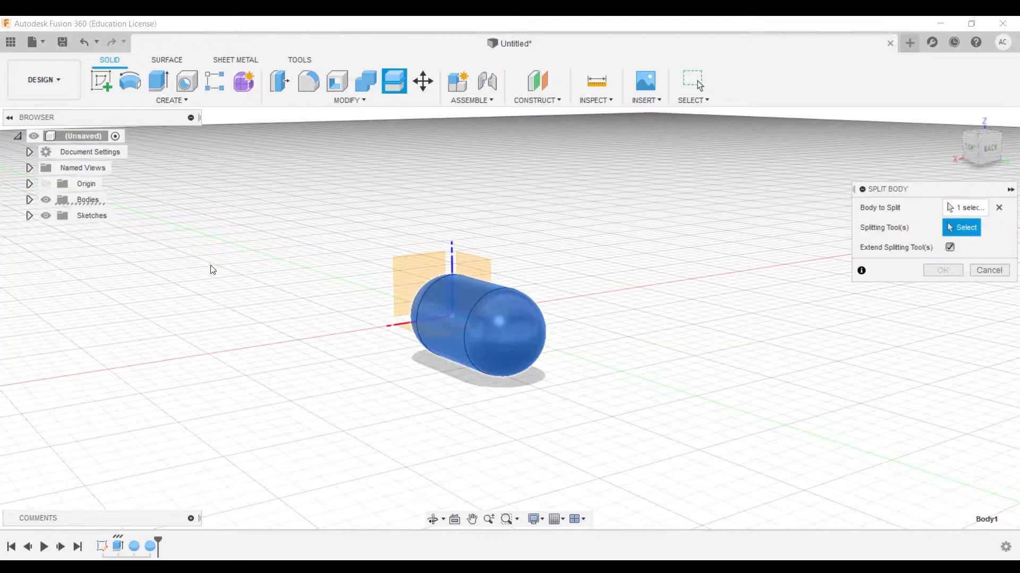
mouse_move(413, 331)
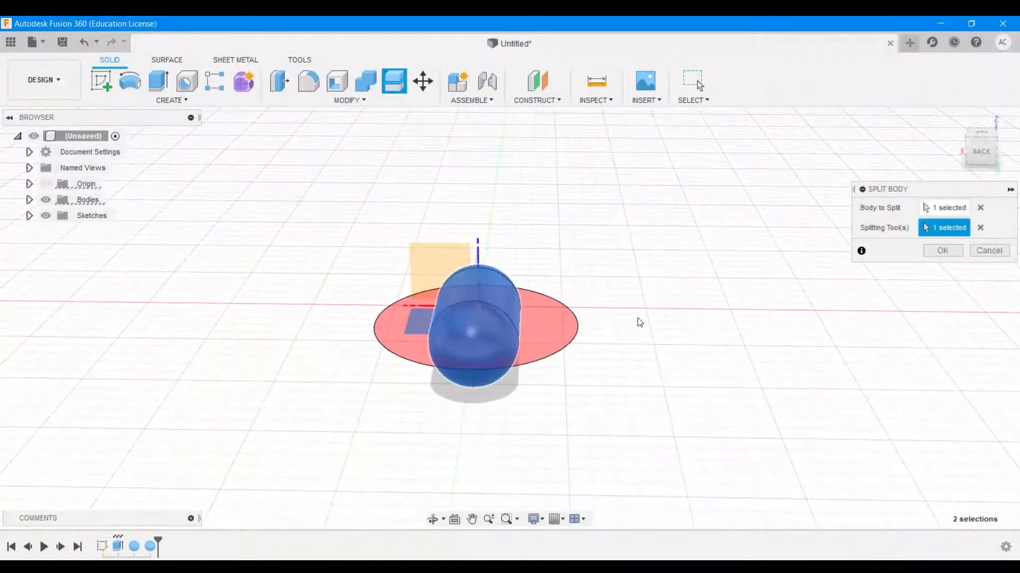
left_click(942, 250)
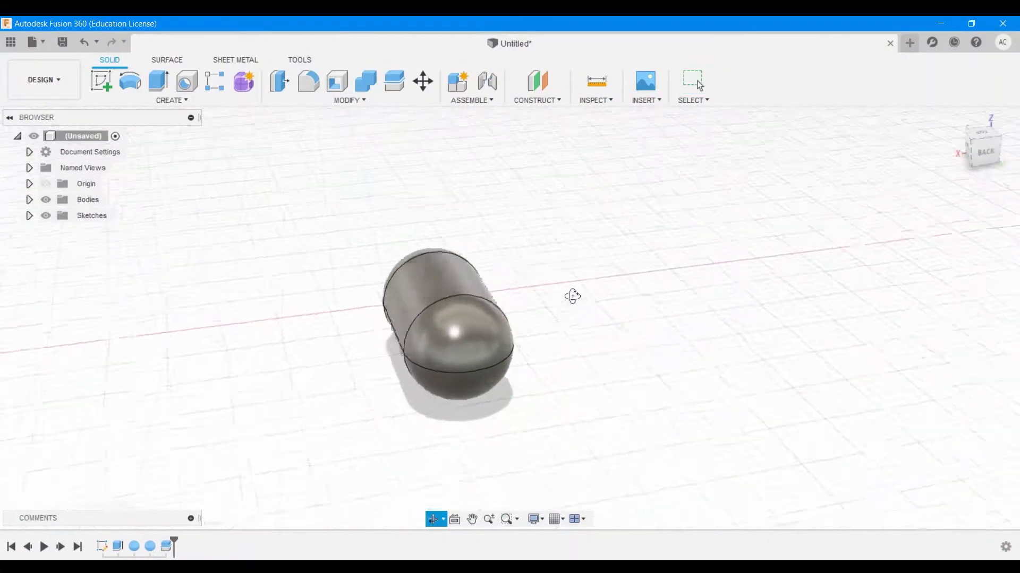
left_click_drag(572, 296, 627, 285)
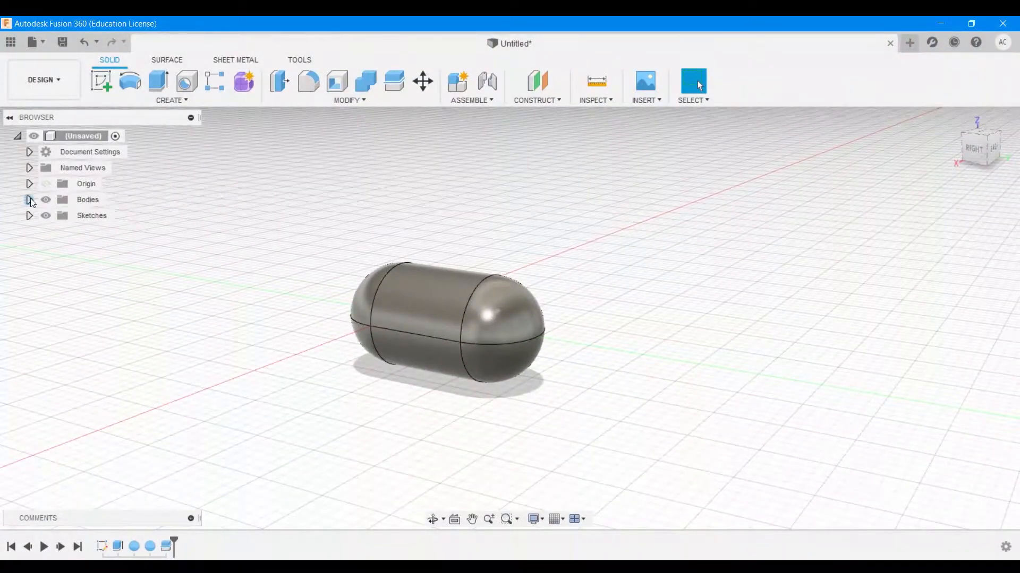
Remove Body1, the lower half, from the browser so only the domed half remains.
left_click(29, 200)
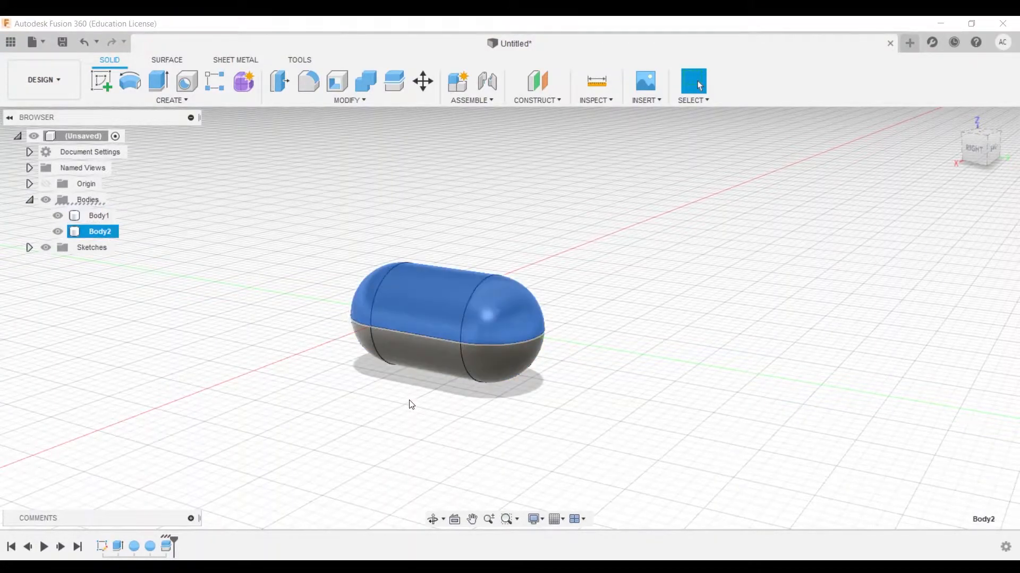
left_click(98, 216)
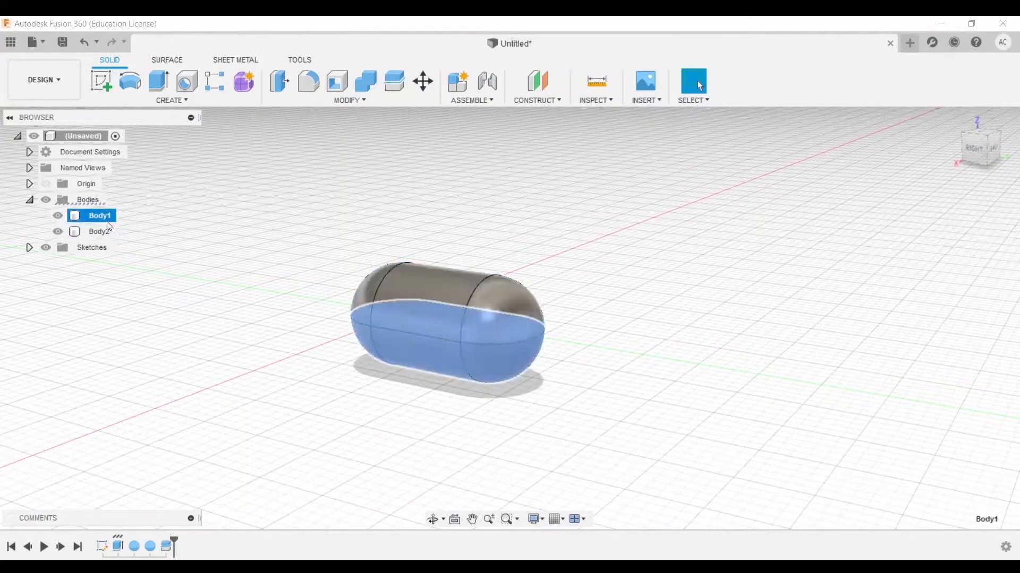
right_click(100, 215)
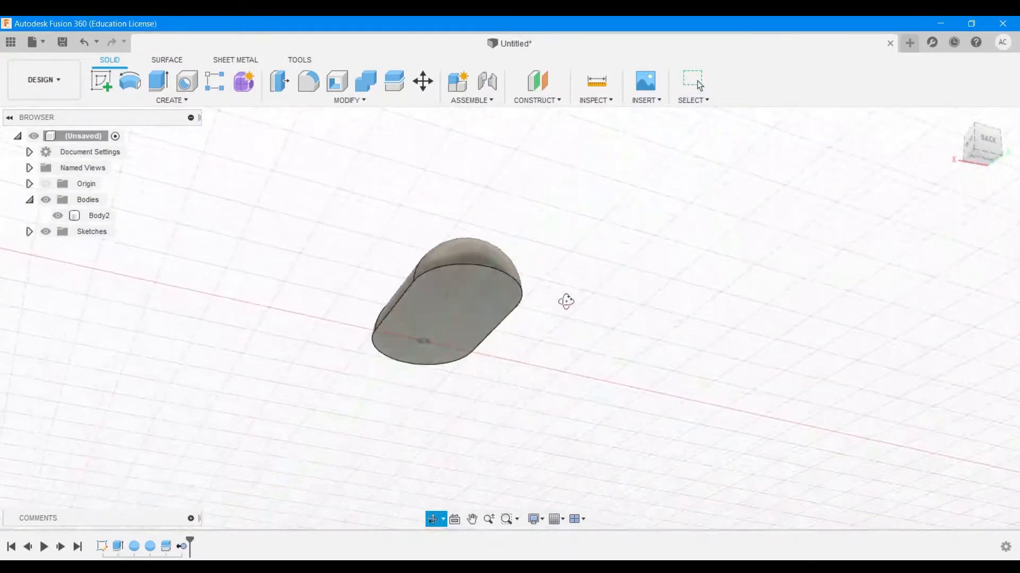
left_click_drag(566, 300, 561, 364)
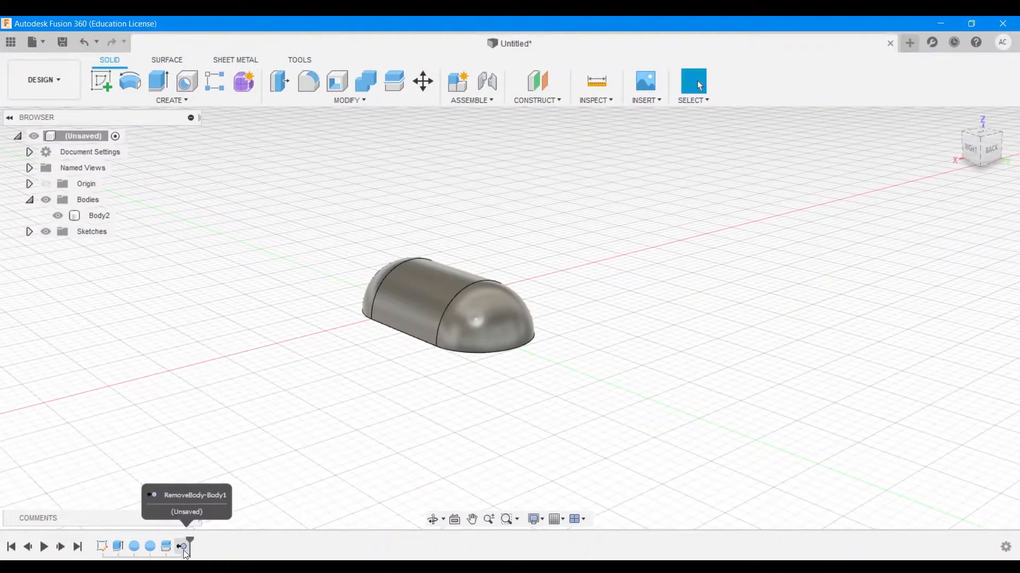
mouse_move(386, 362)
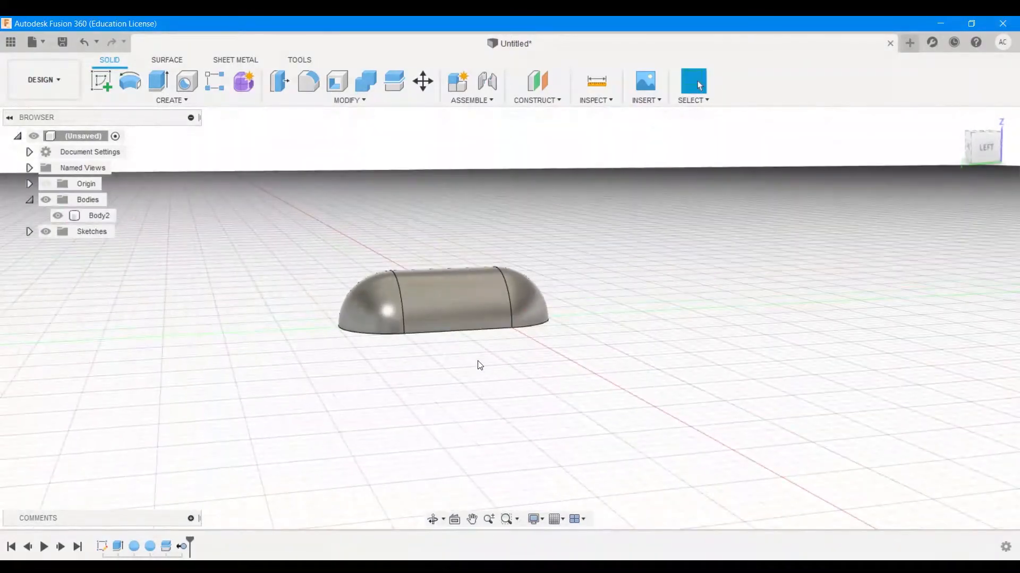
mouse_move(279, 81)
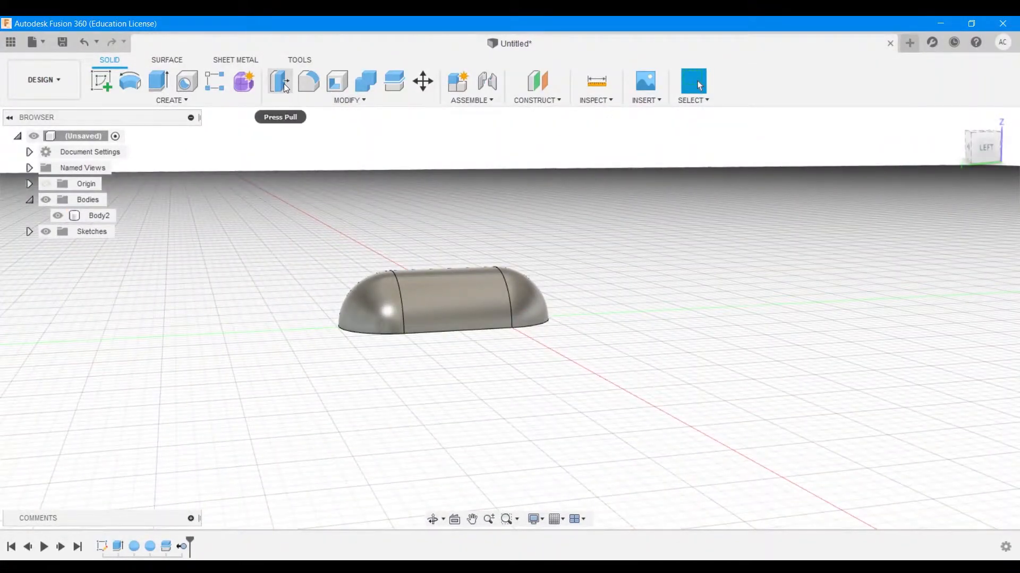
mouse_move(187, 83)
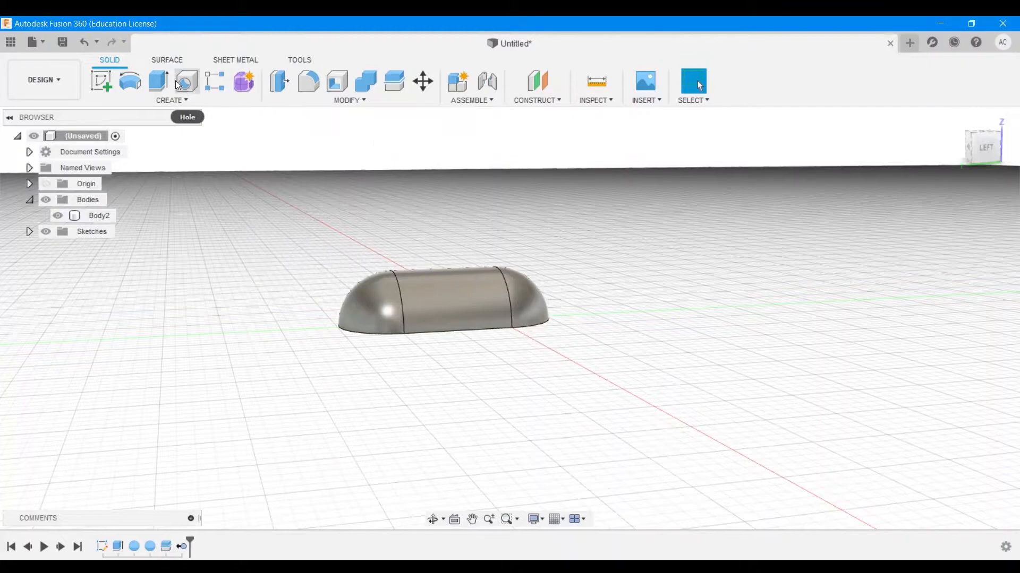
Extrude the flat bottom face 0.10 cm downward, joined as a straight rim.
left_click(158, 82)
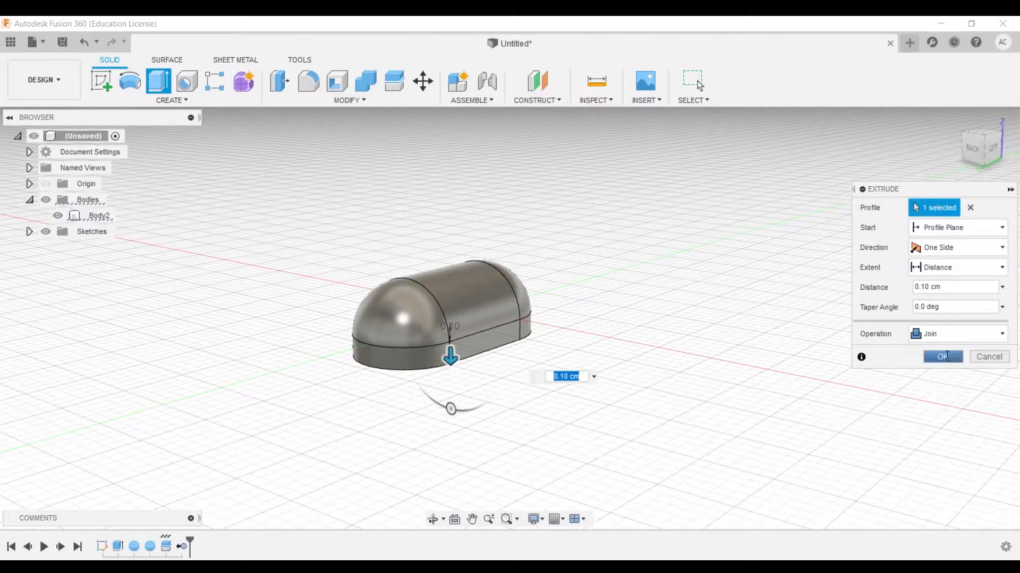
left_click(942, 356)
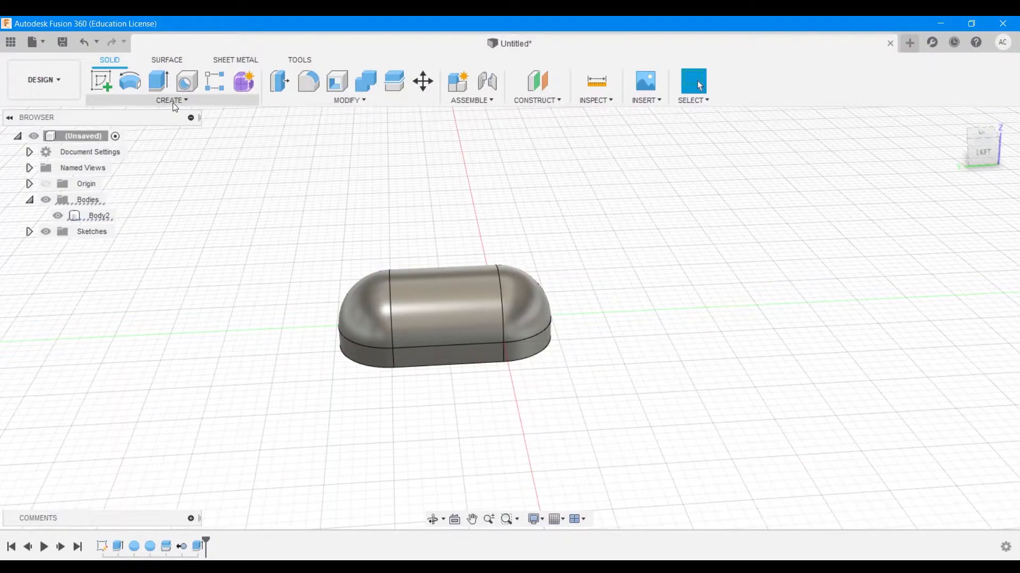
left_click_drag(445, 315, 591, 138)
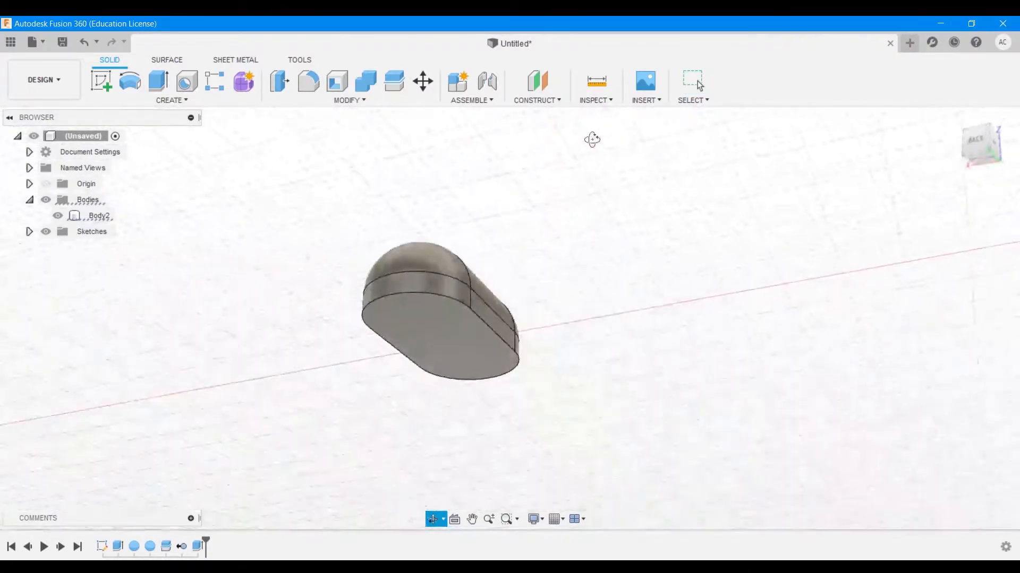
left_click_drag(591, 138, 586, 154)
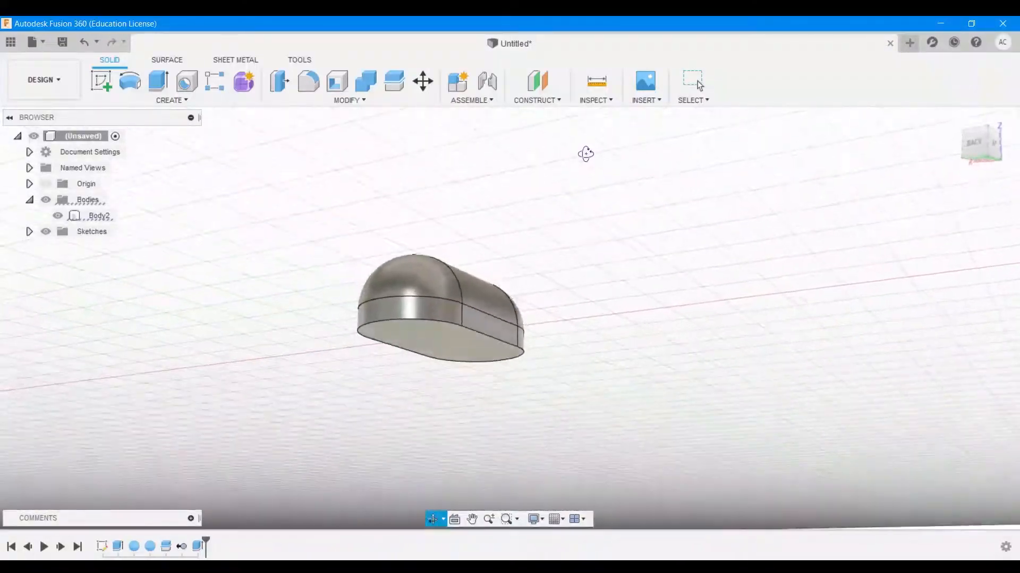
left_click_drag(585, 153, 548, 140)
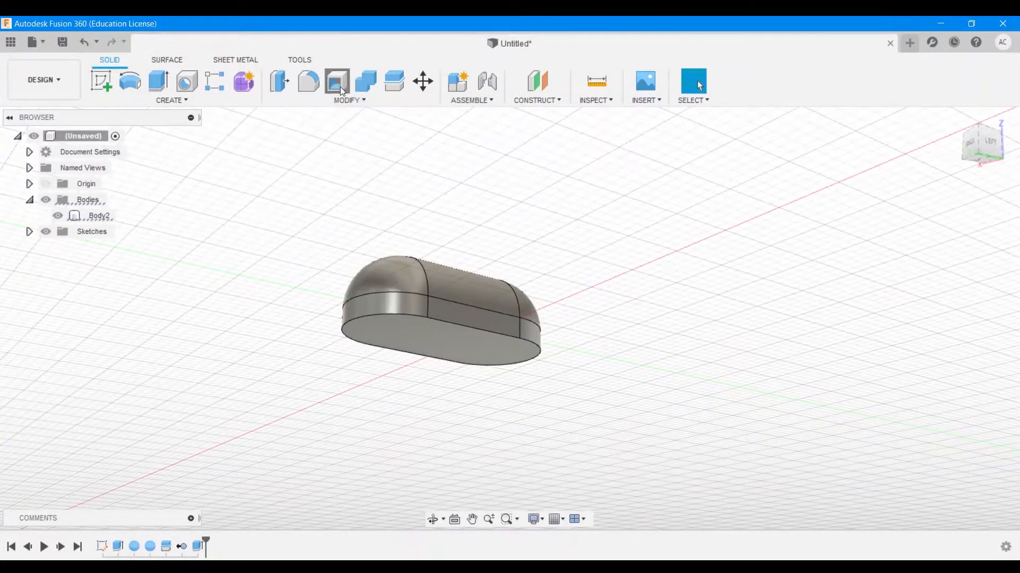
Shell the body through its bottom face with a 0.02 cm inside wall thickness.
left_click(336, 80)
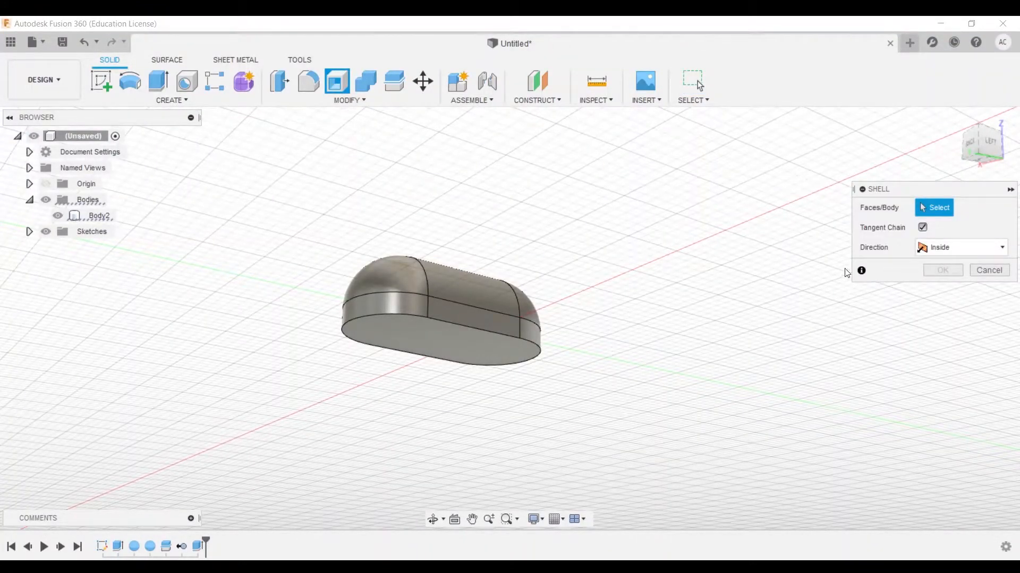
mouse_move(439, 399)
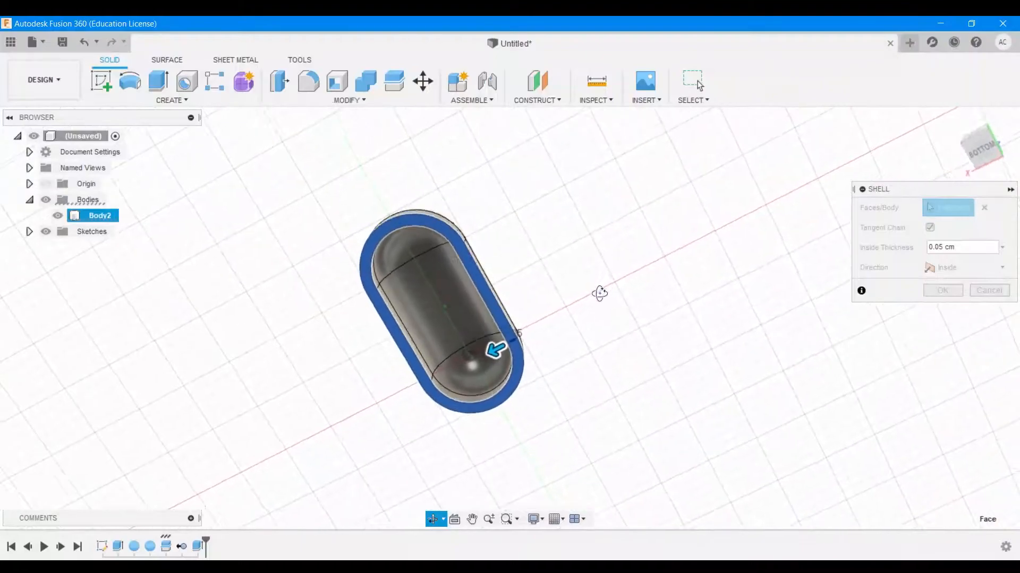
left_click_drag(598, 293, 553, 364)
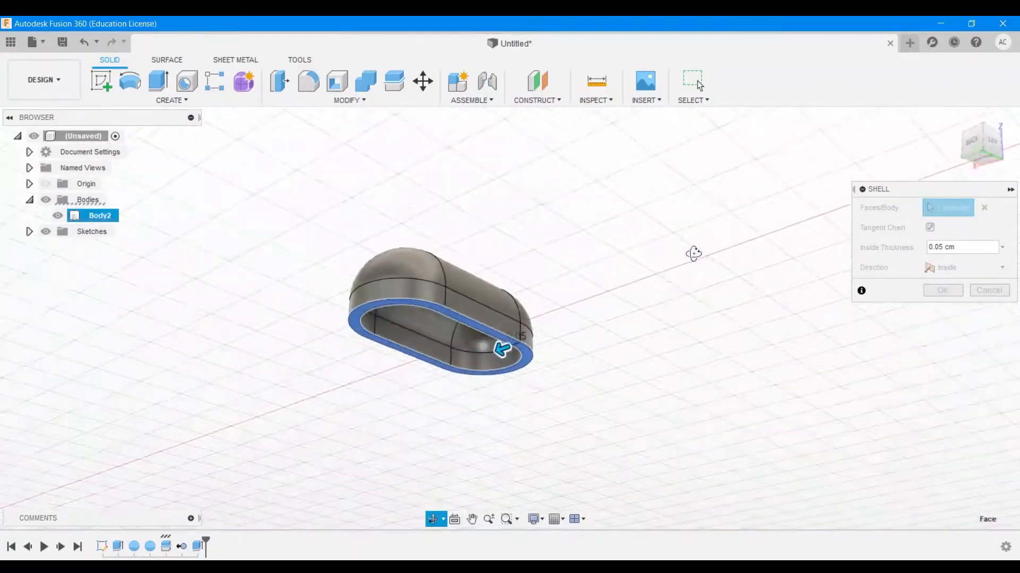
left_click_drag(693, 254, 697, 308)
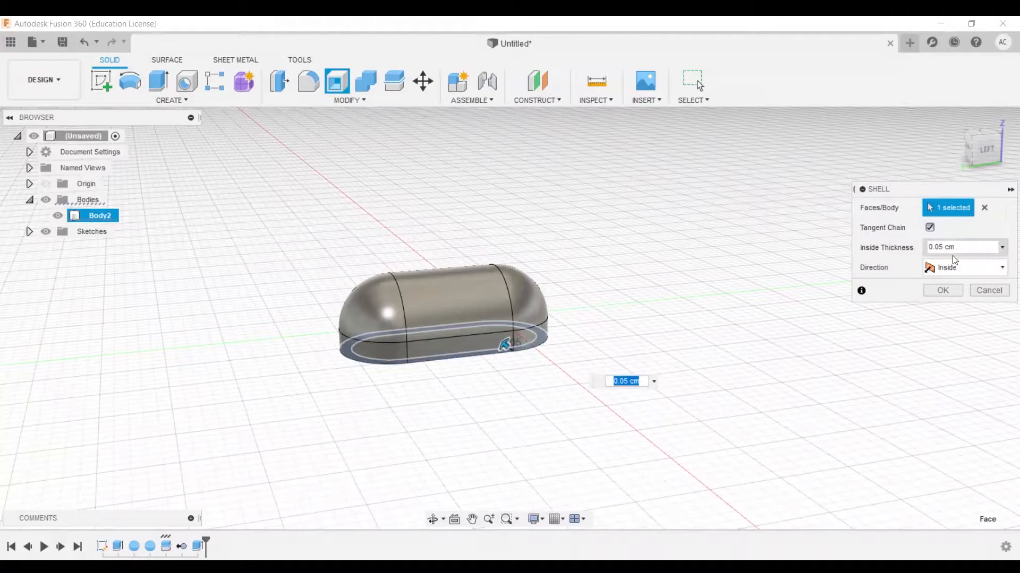
left_click_drag(445, 313, 725, 247)
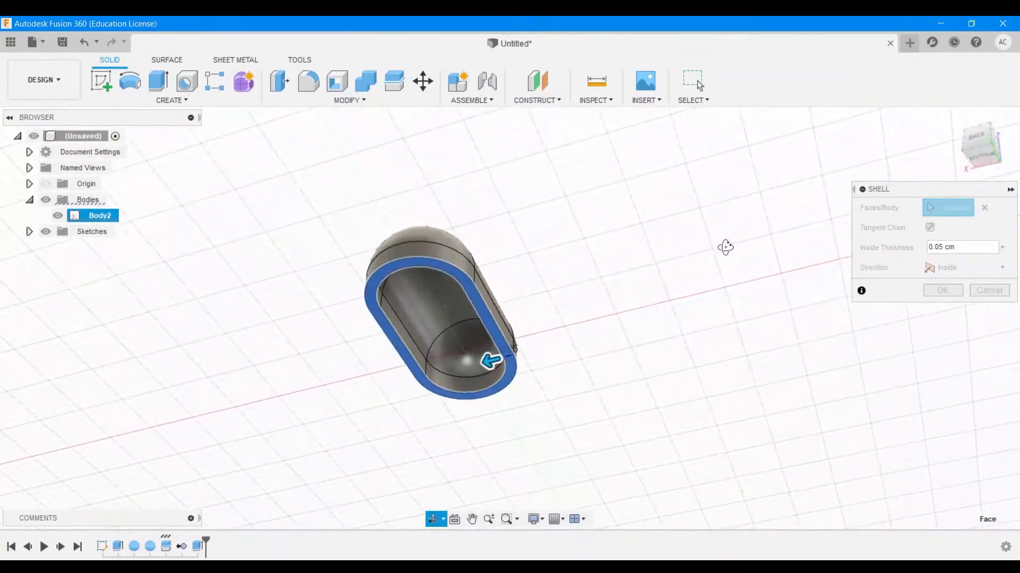
left_click(488, 364)
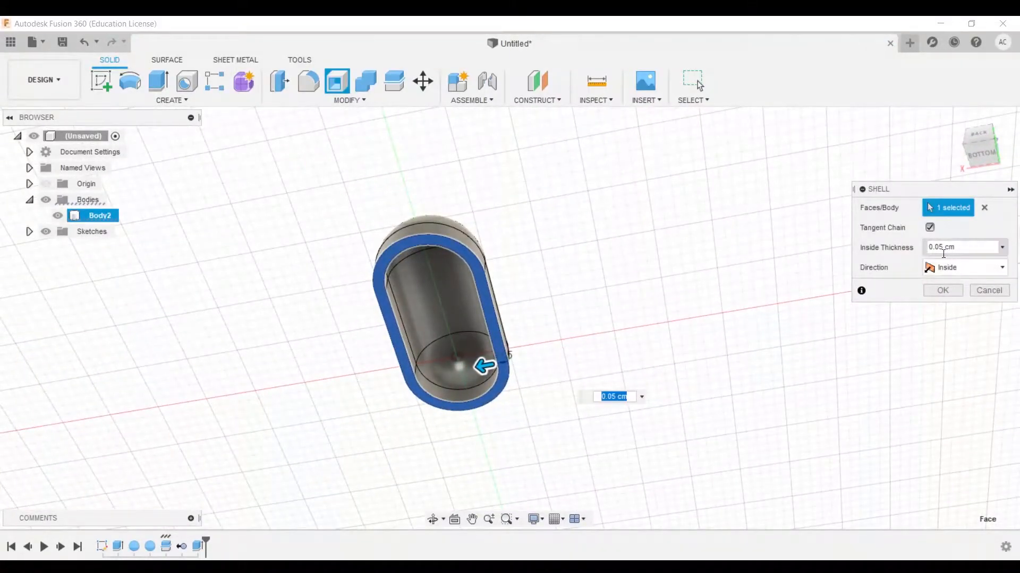
type("0.01")
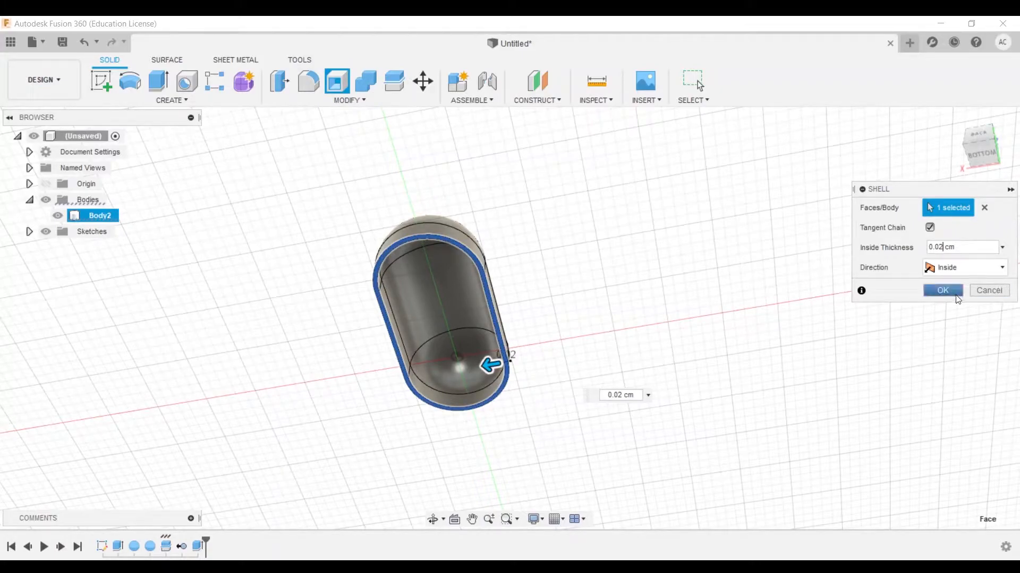
left_click(942, 290)
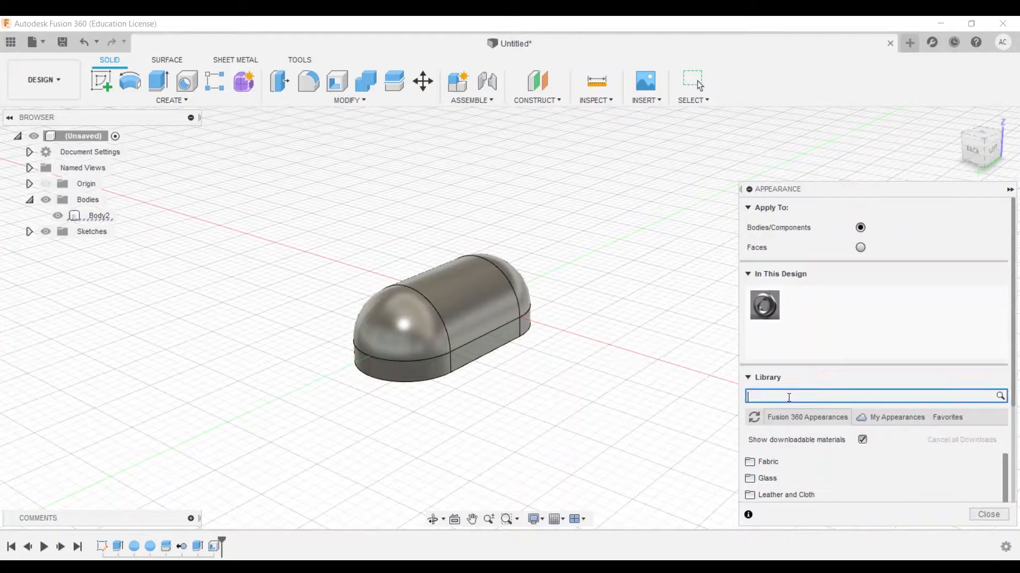
Search the appearance library for 'cle' to find a clear plastic material.
type("cle")
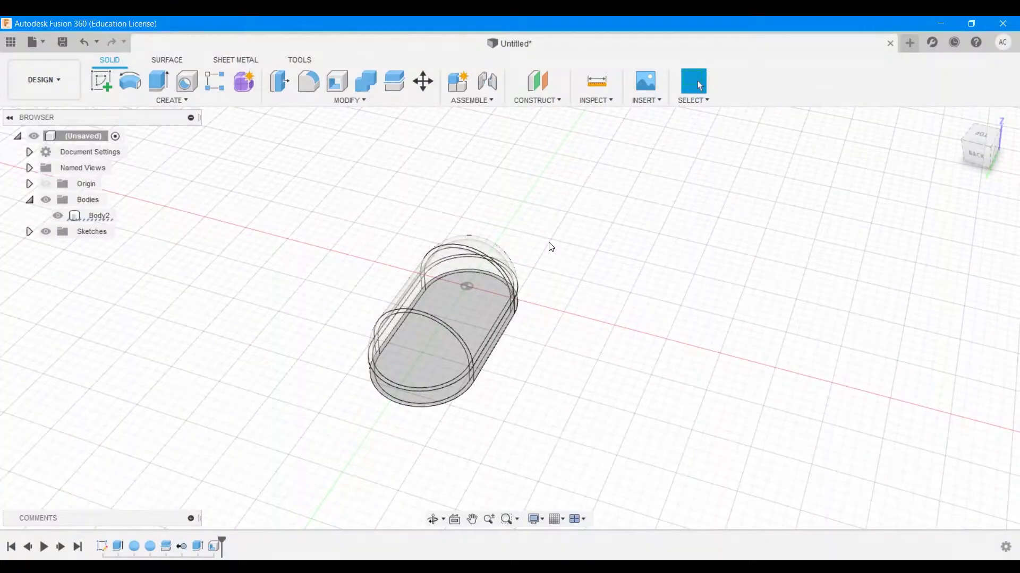
mouse_move(616, 266)
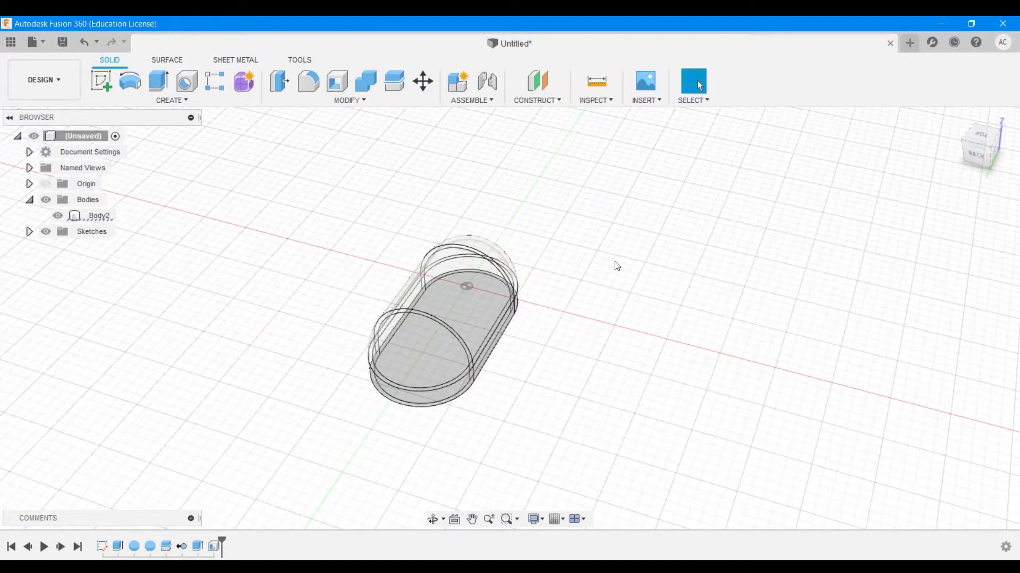
mouse_move(624, 231)
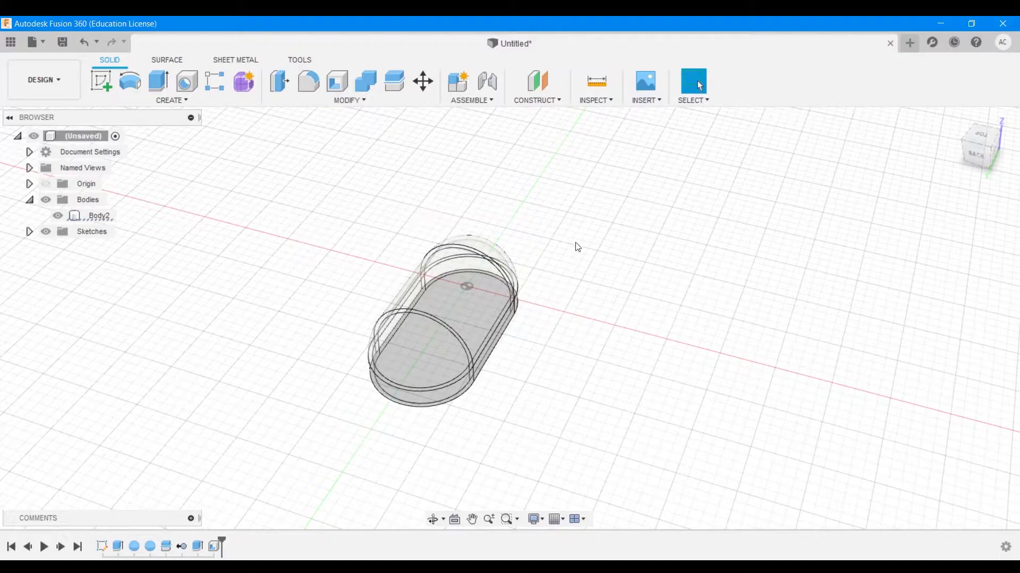
mouse_move(312, 203)
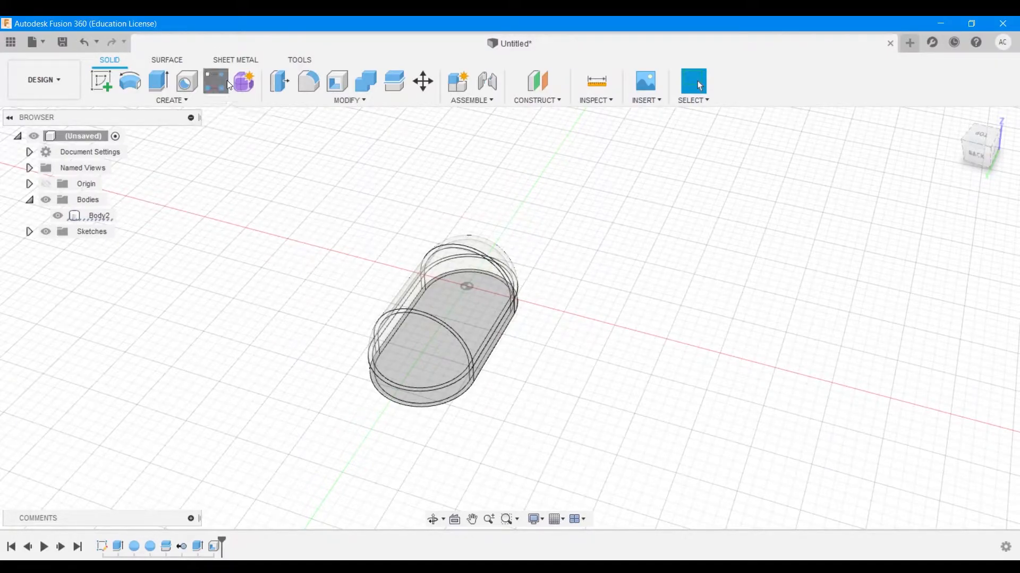
Begin a rectangular pattern with Pattern Type set to Bodies and the capsule shell body selected.
left_click(215, 82)
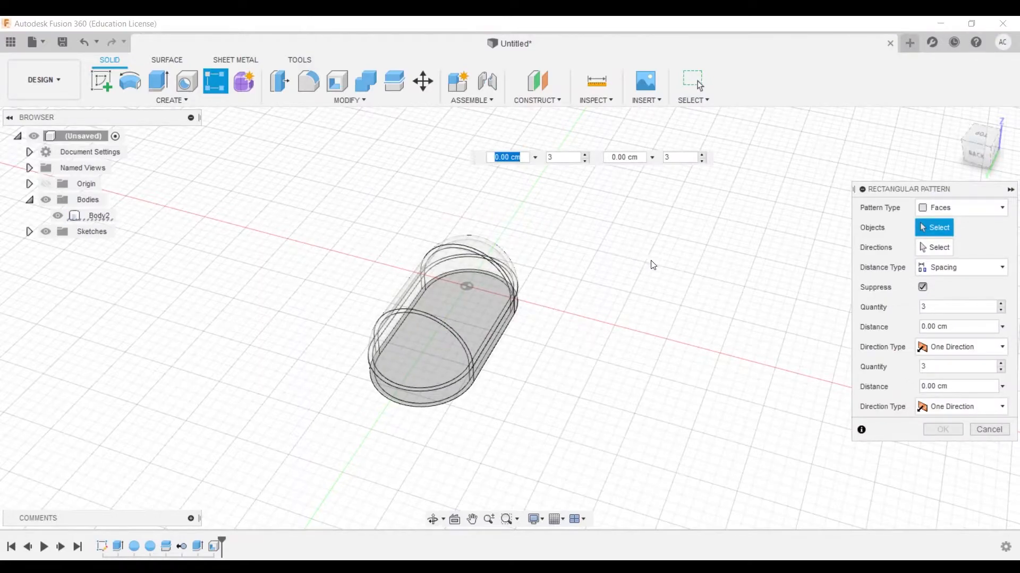
mouse_move(601, 355)
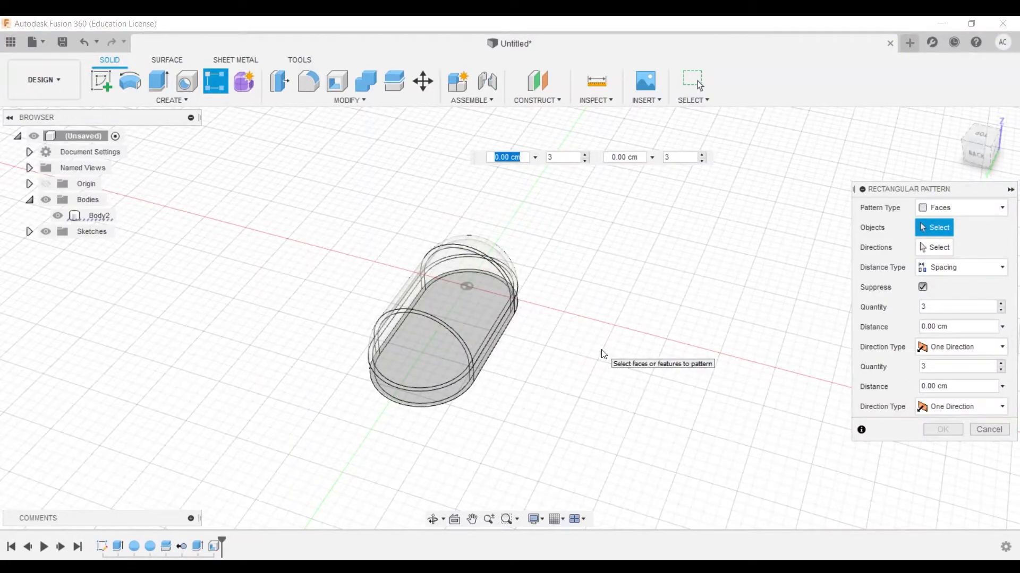
left_click(453, 305)
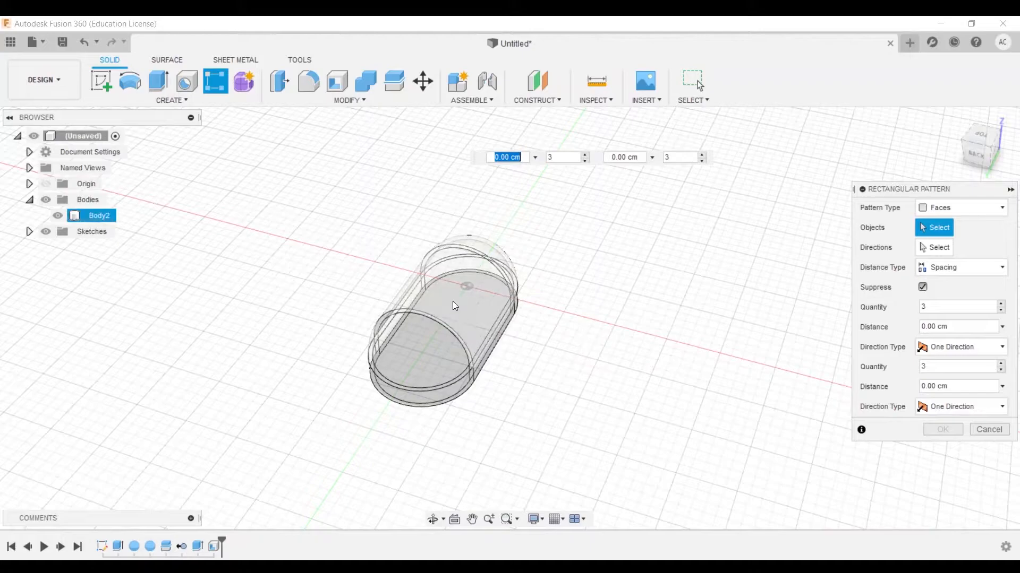
left_click(448, 279)
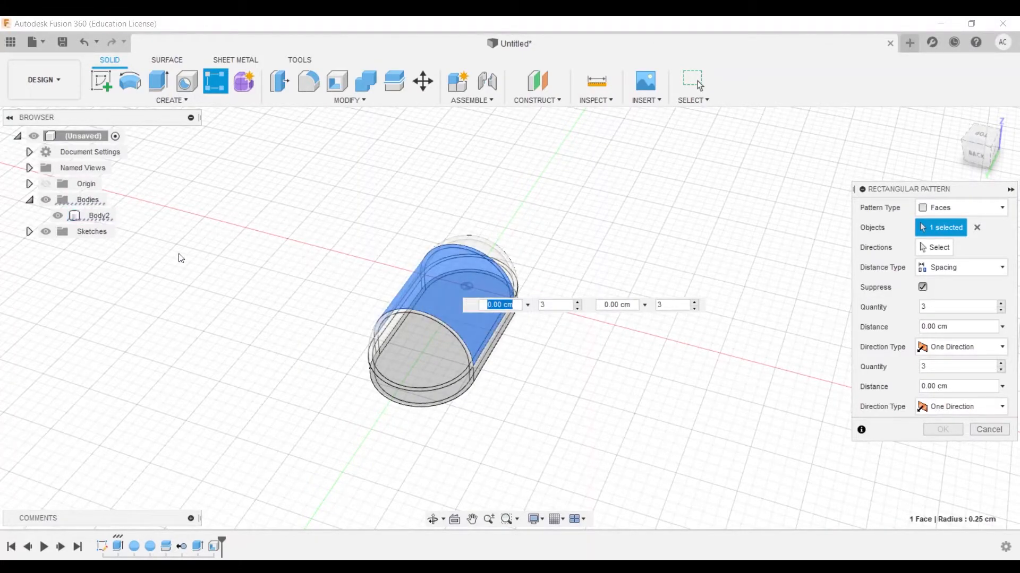
left_click(961, 207)
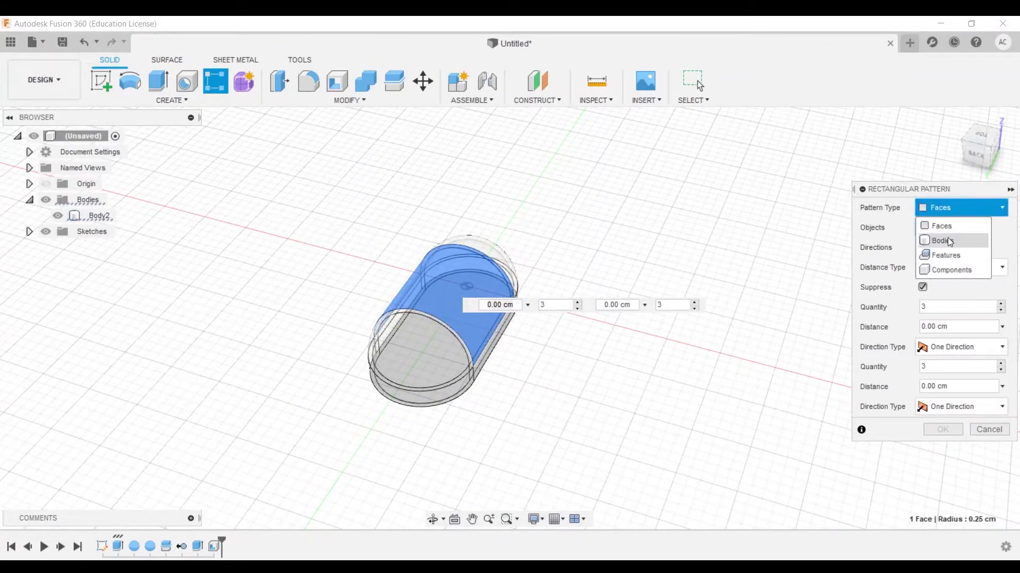
left_click(940, 240)
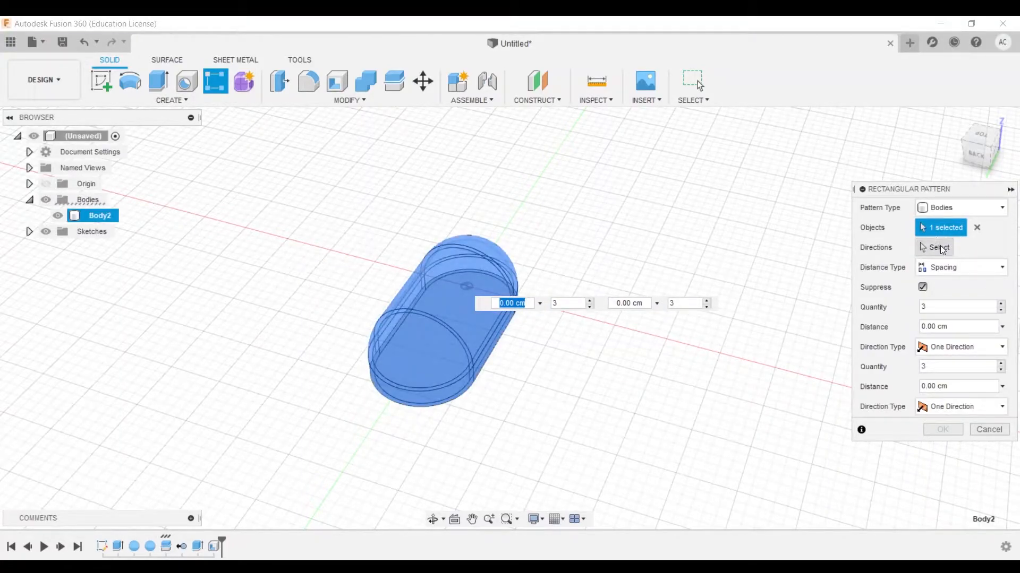
Choose the axis the copies repeat along as the first pattern direction.
left_click(939, 248)
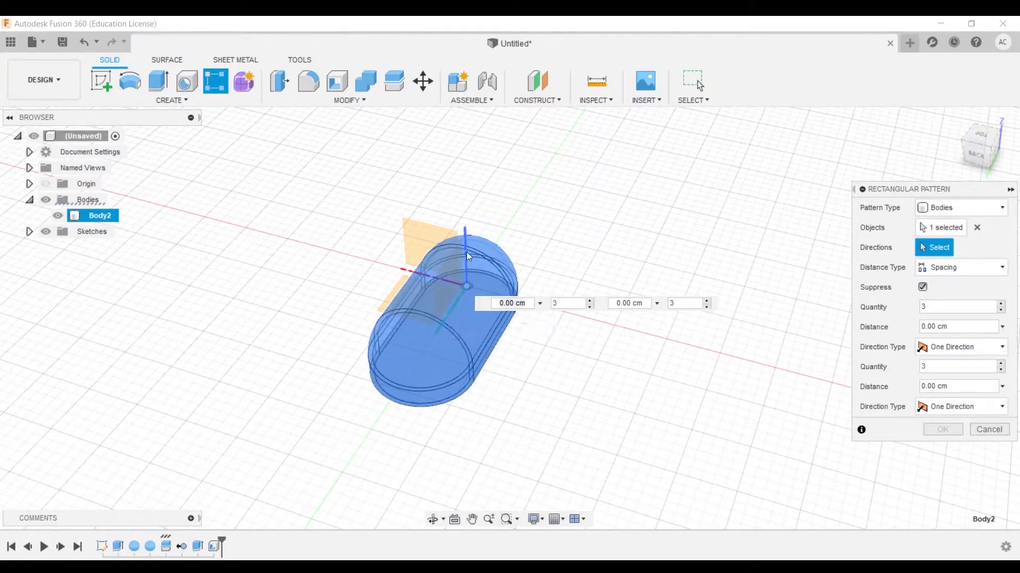
mouse_move(502, 200)
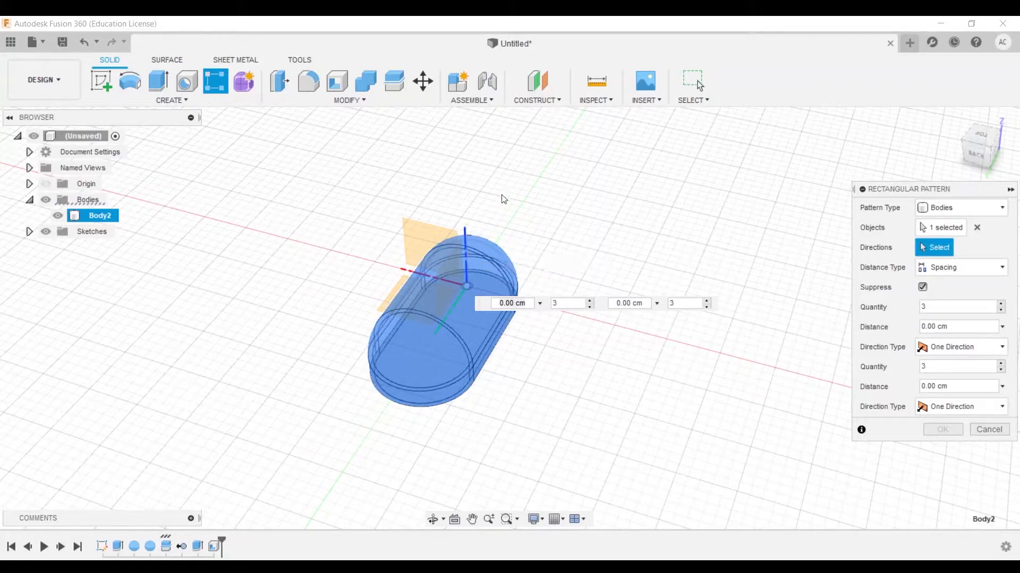
mouse_move(471, 205)
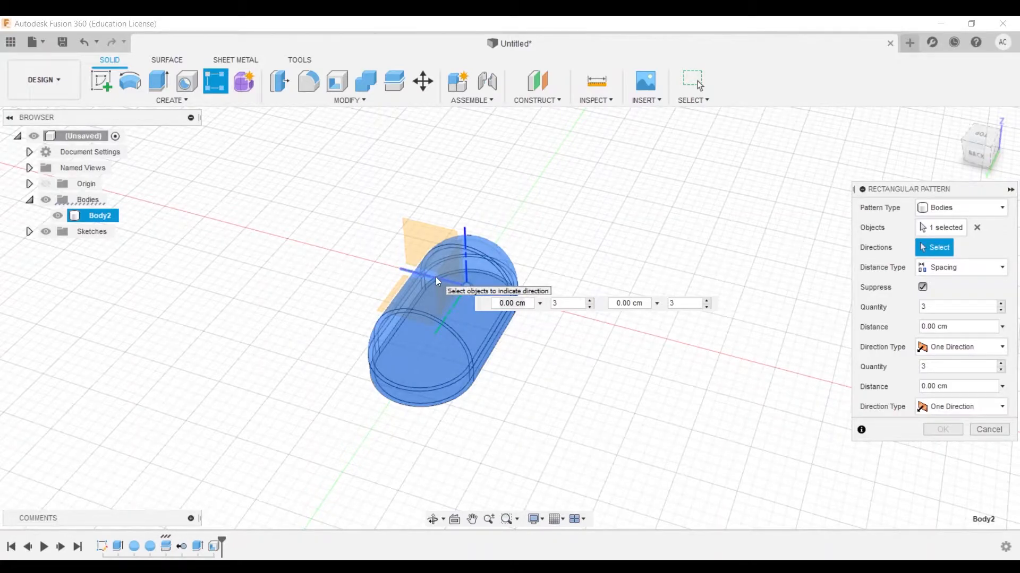
left_click(465, 286)
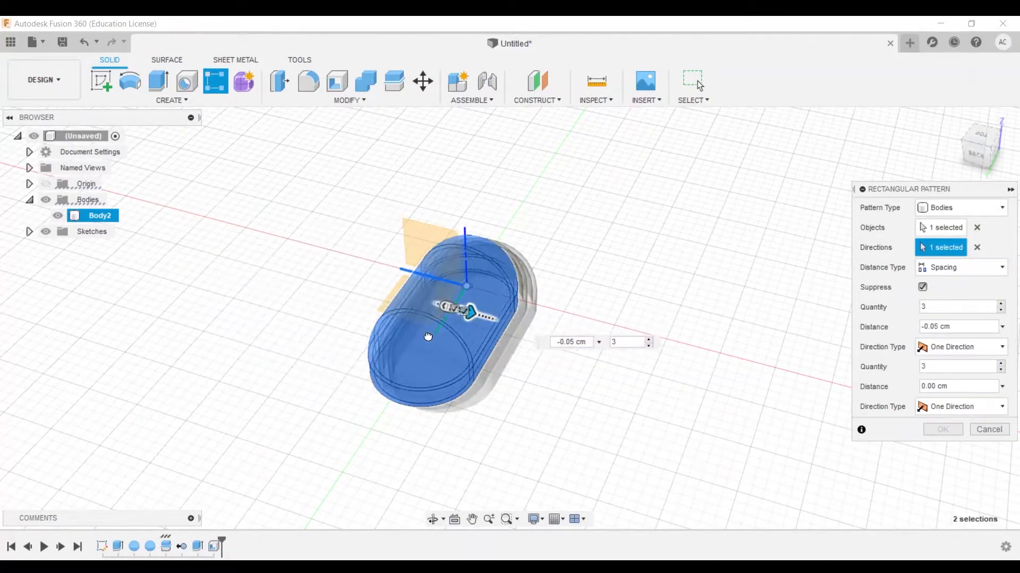
left_click(960, 268)
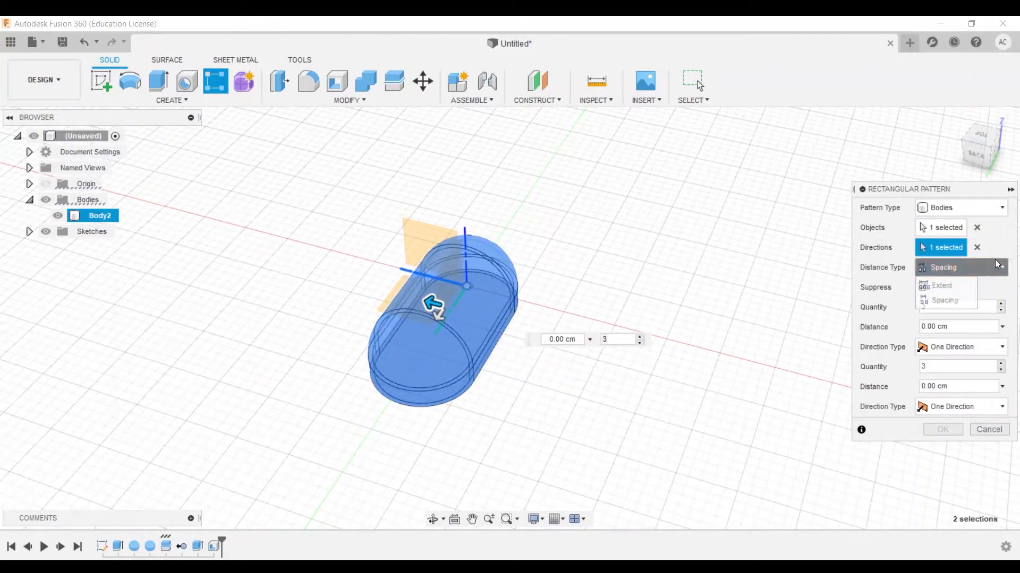
Pattern four copies at 0.65 cm spacing along the axis and confirm.
left_click(940, 285)
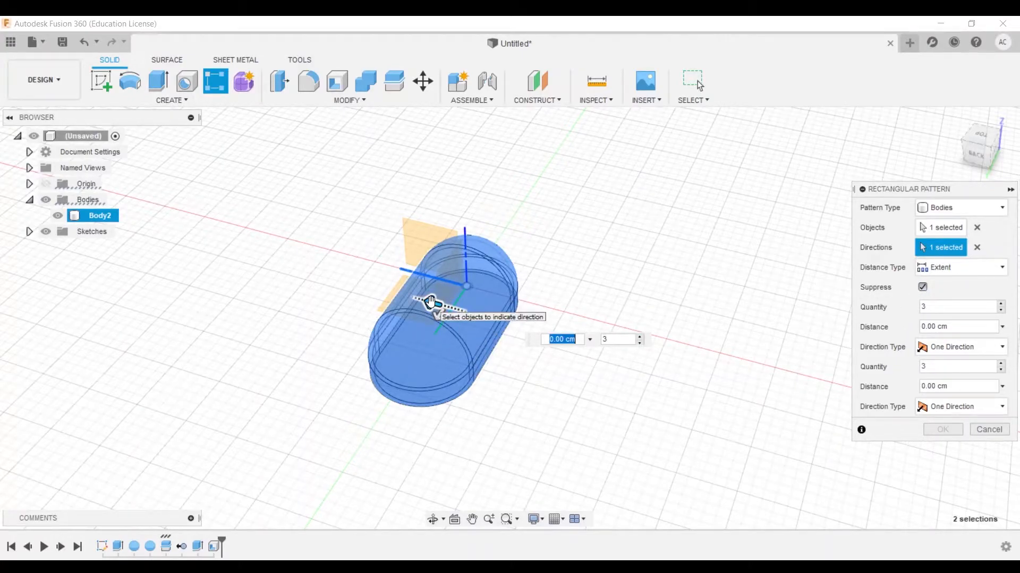
left_click_drag(432, 303, 156, 227)
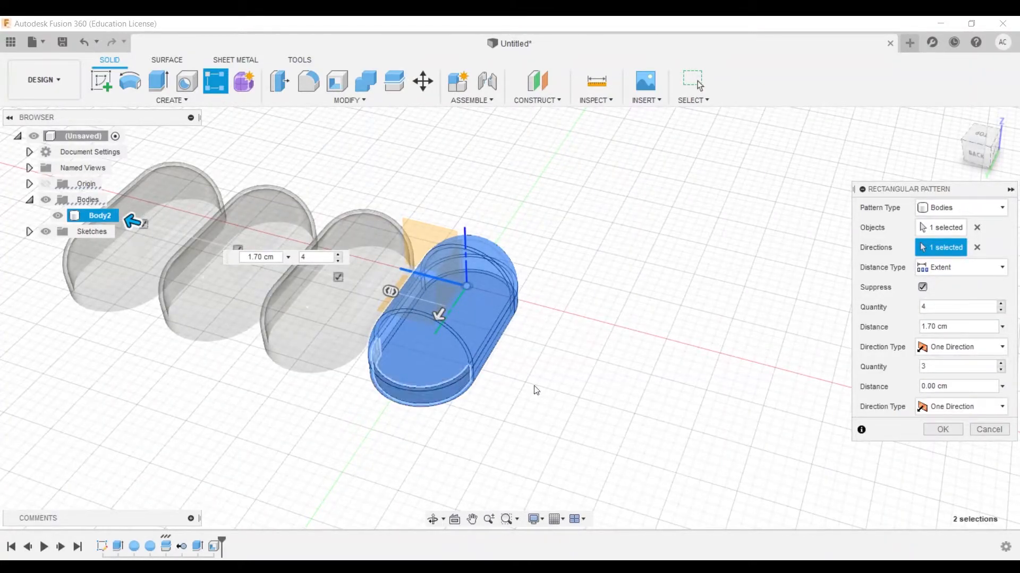
left_click(1001, 304)
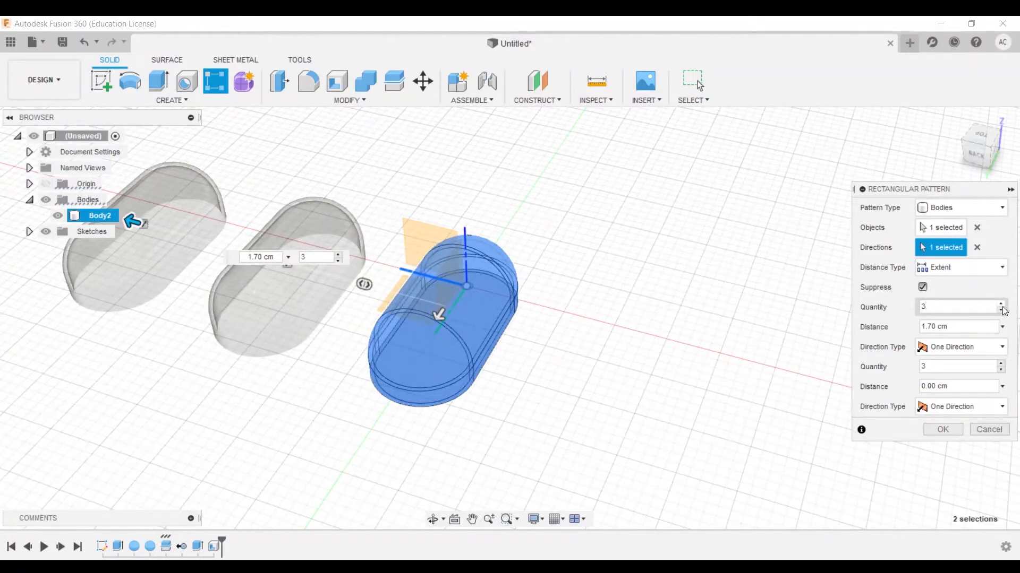
left_click(959, 268)
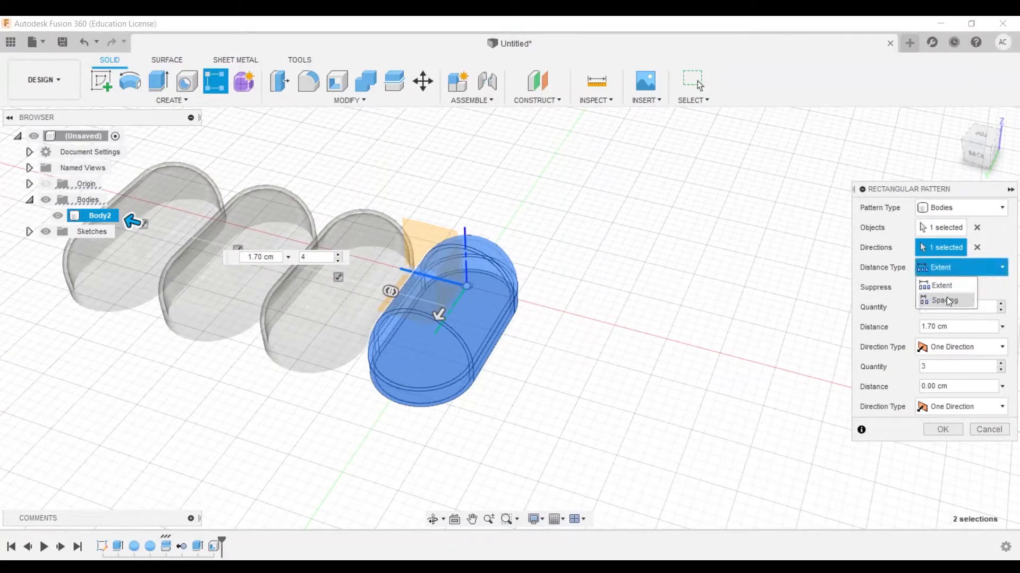
left_click(943, 300)
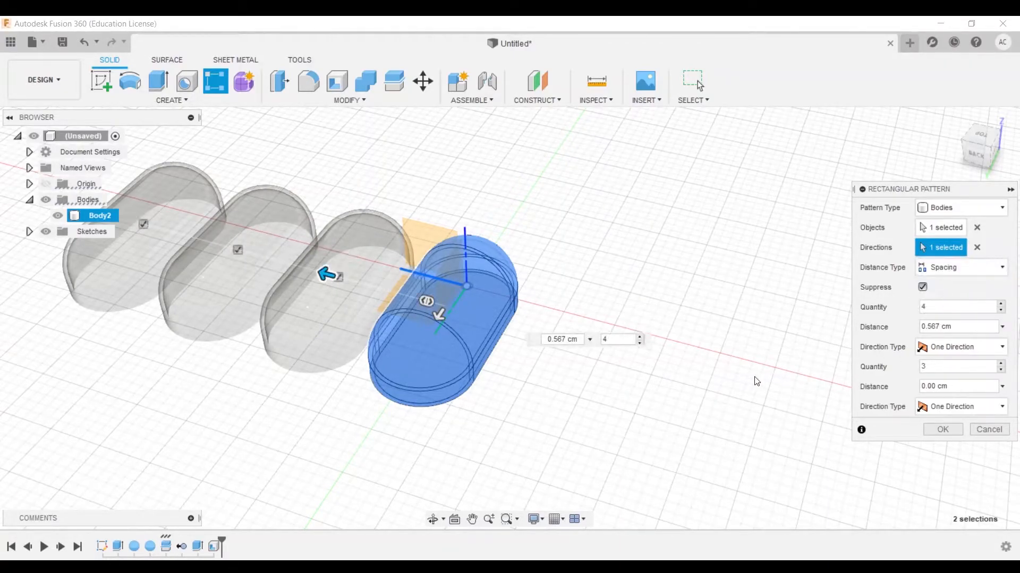
left_click_drag(325, 273, 305, 270)
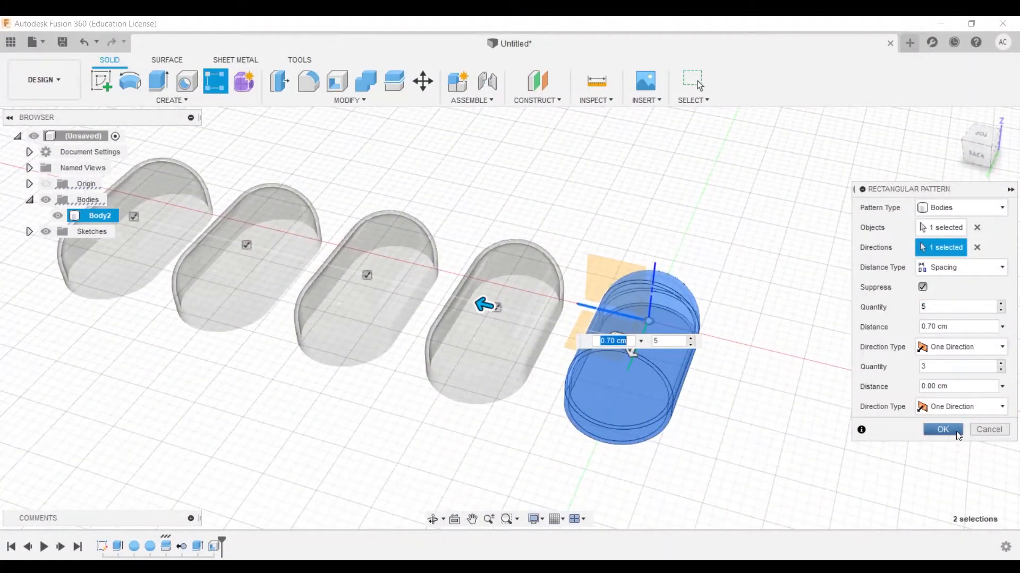
left_click(942, 429)
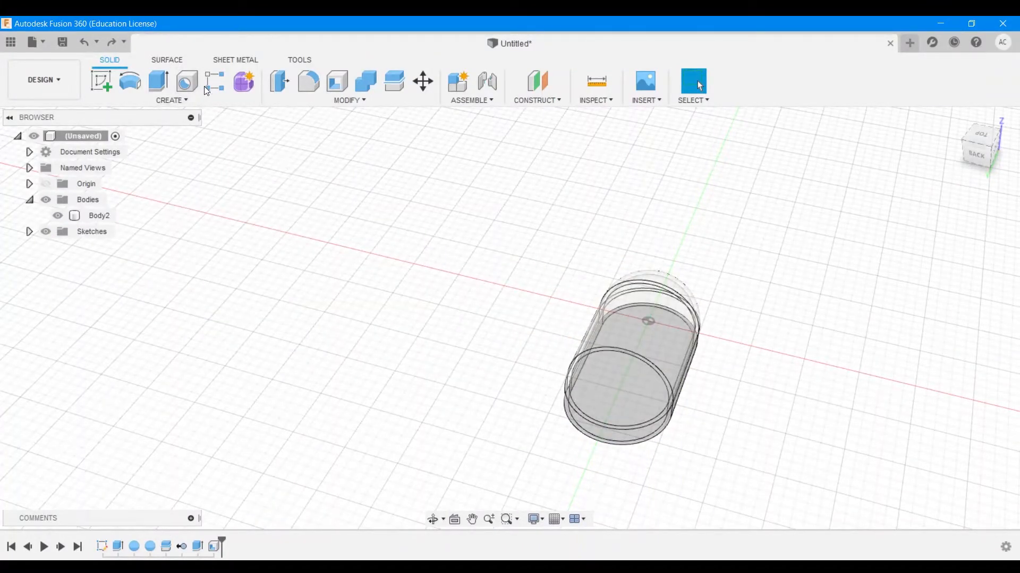
Redo the rectangular pattern on the capsule body, giving a row of four shells.
left_click(214, 82)
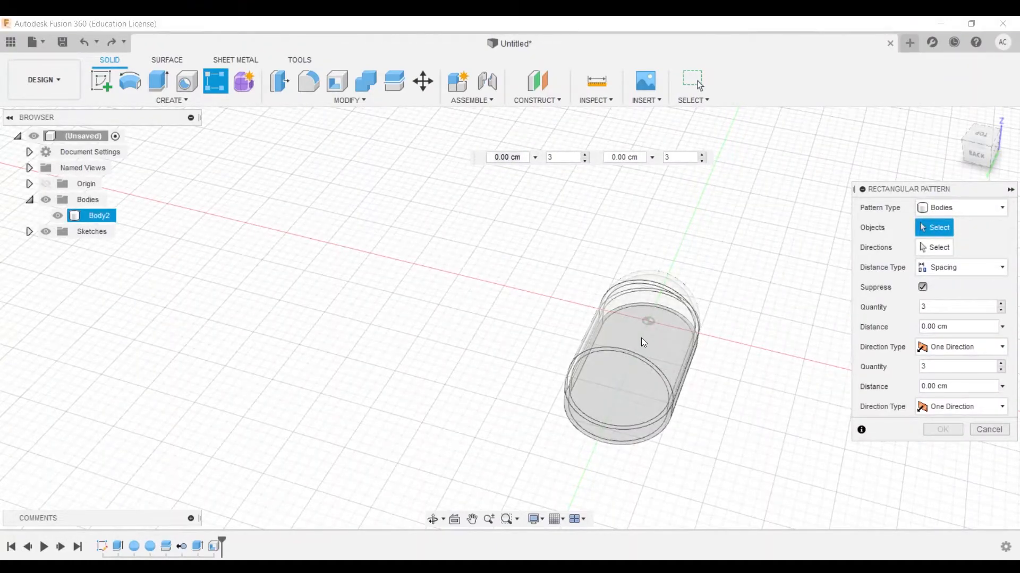
left_click(631, 352)
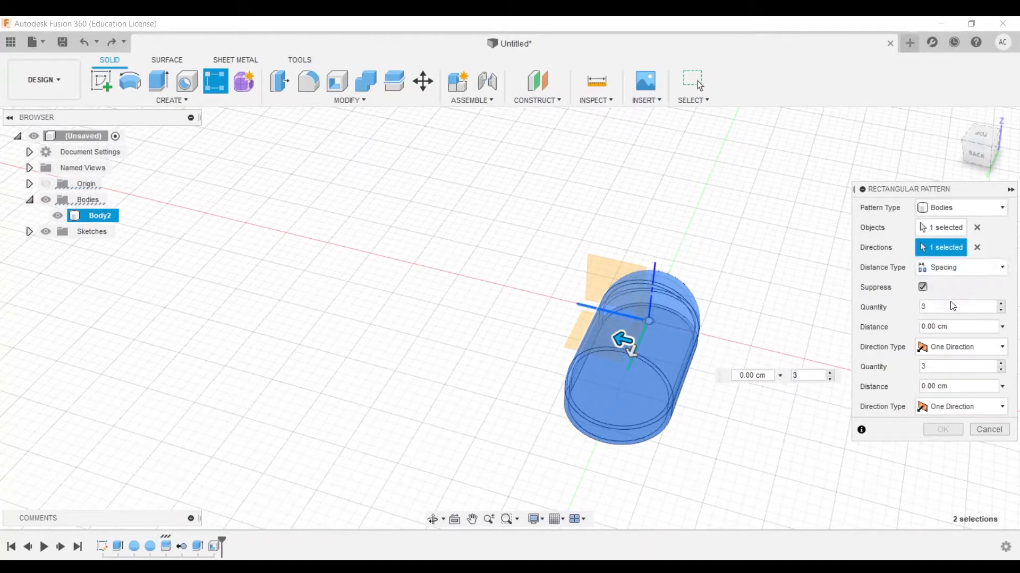
mouse_move(1004, 306)
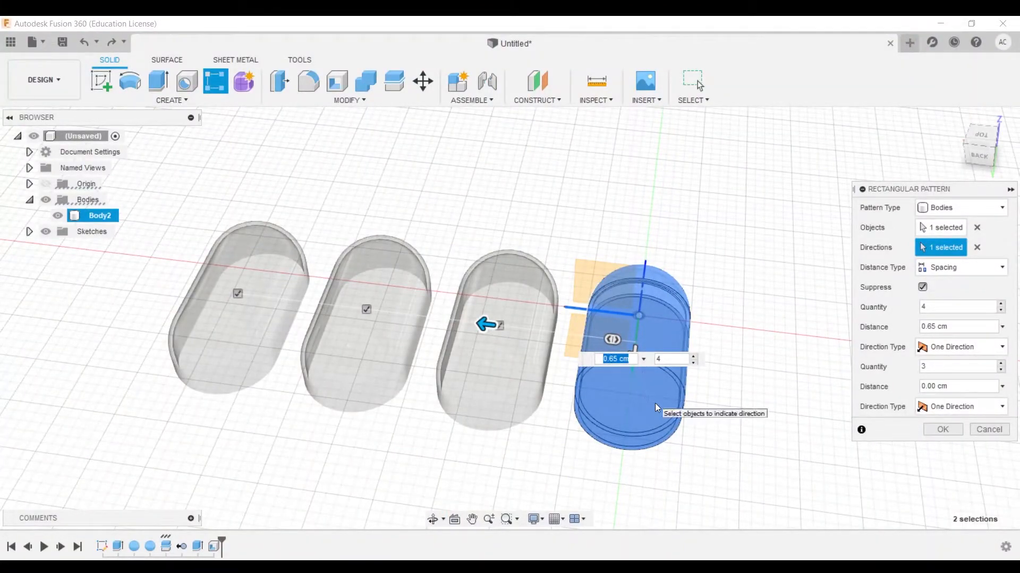
left_click(942, 429)
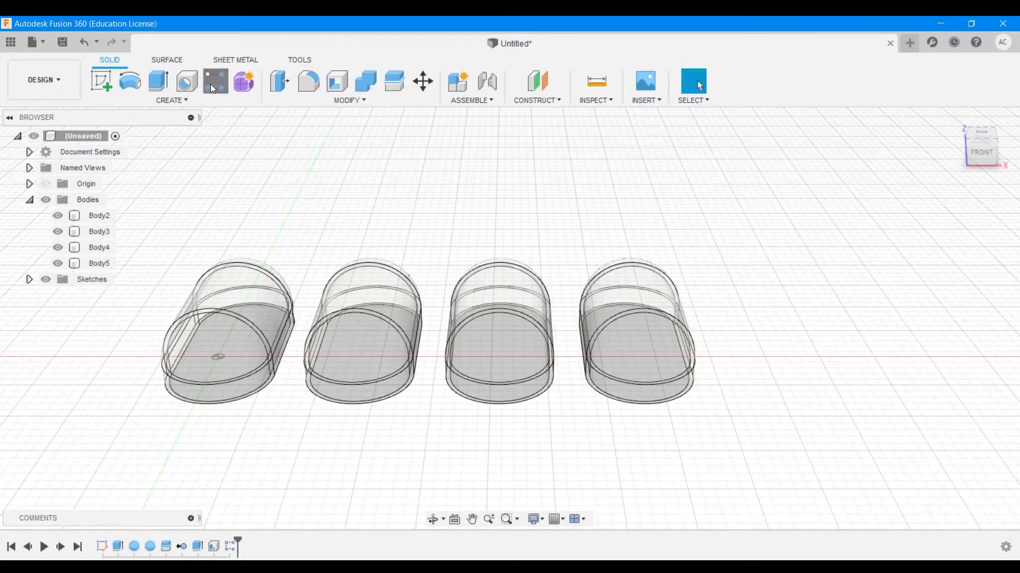
Pattern the row of four shells into 4 rows at 1.20 cm spacing, forming a 4×4 grid.
left_click(216, 82)
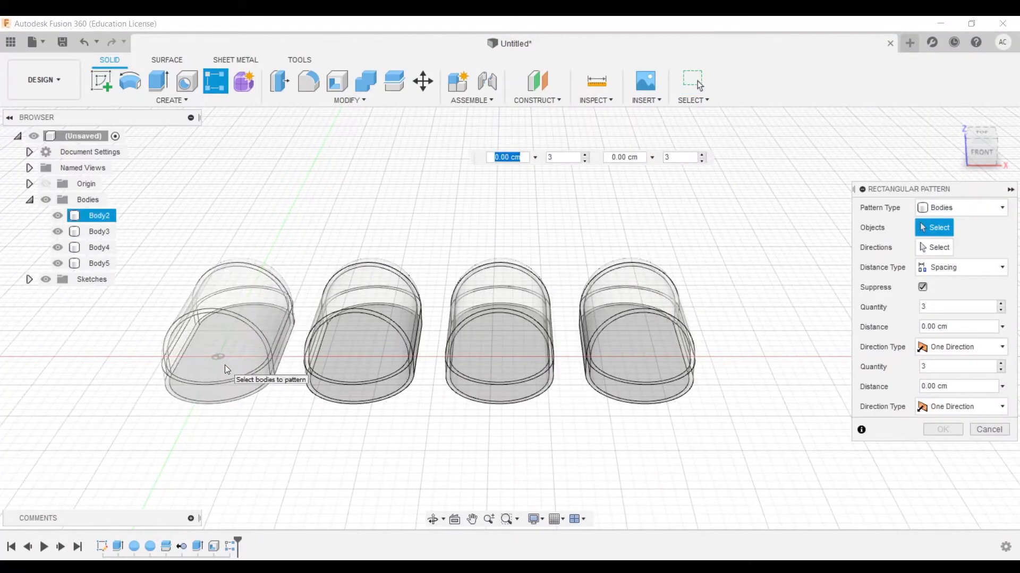
left_click(227, 325)
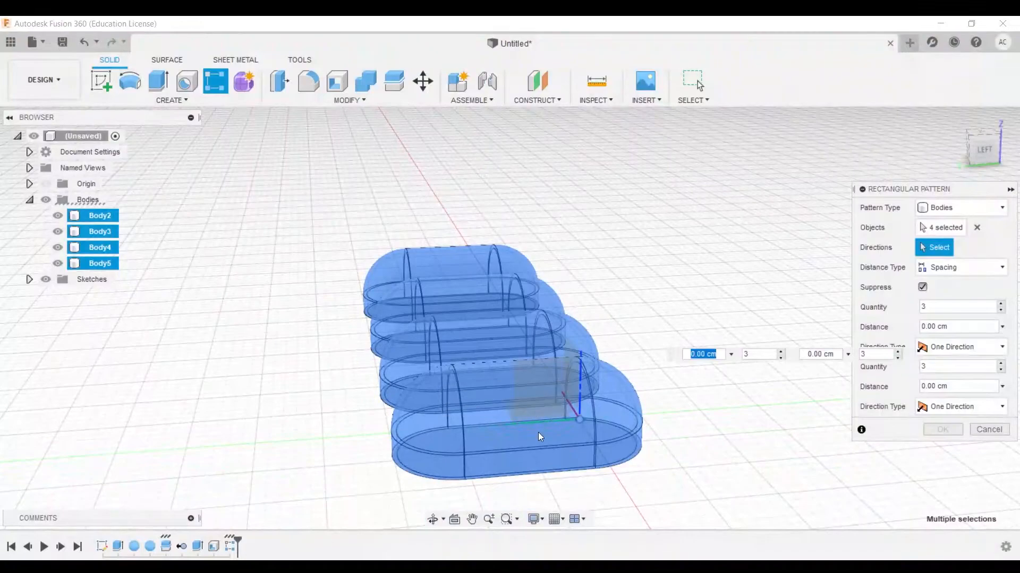
left_click(578, 419)
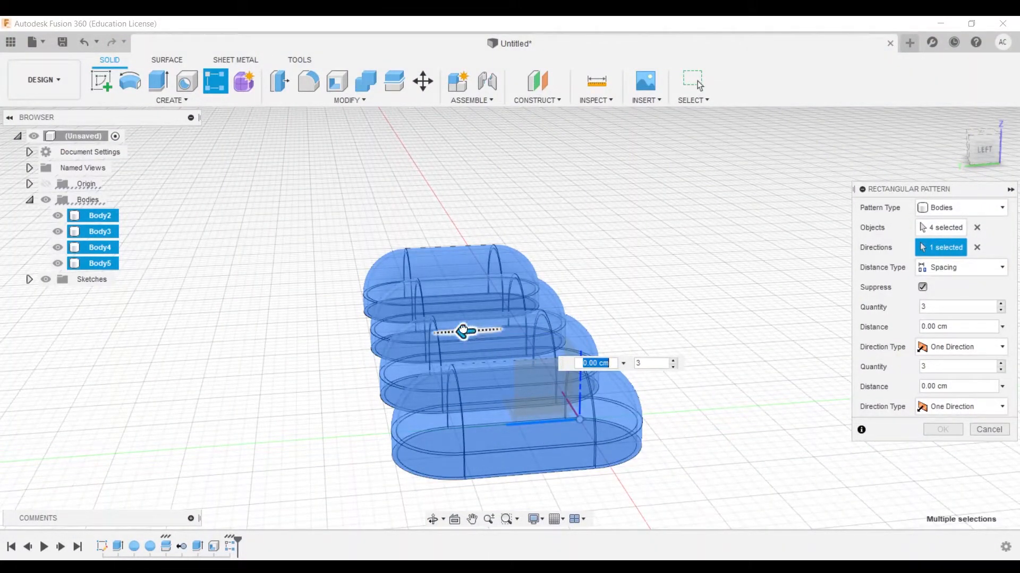
left_click_drag(462, 331, 227, 344)
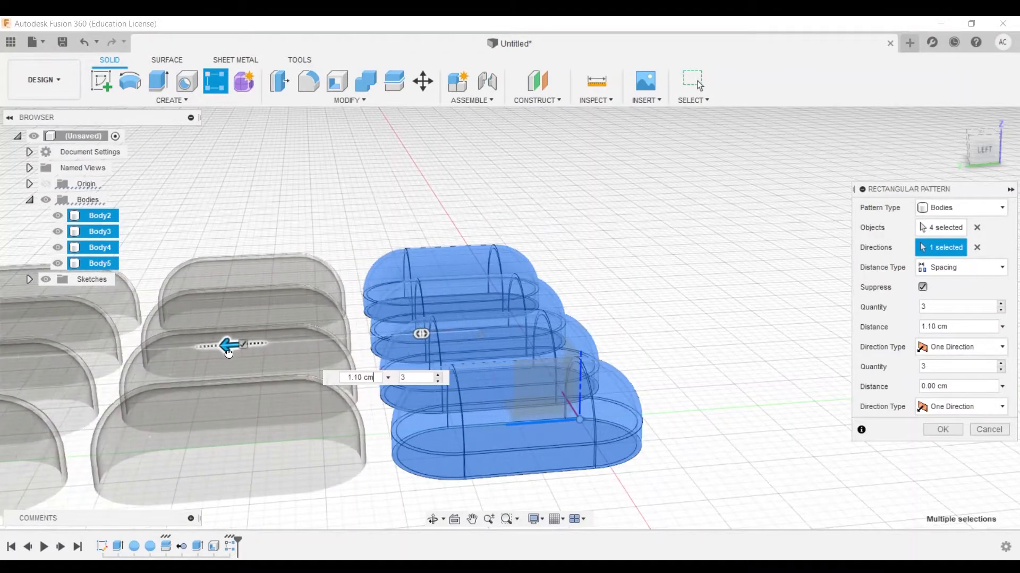
left_click_drag(227, 345, 217, 346)
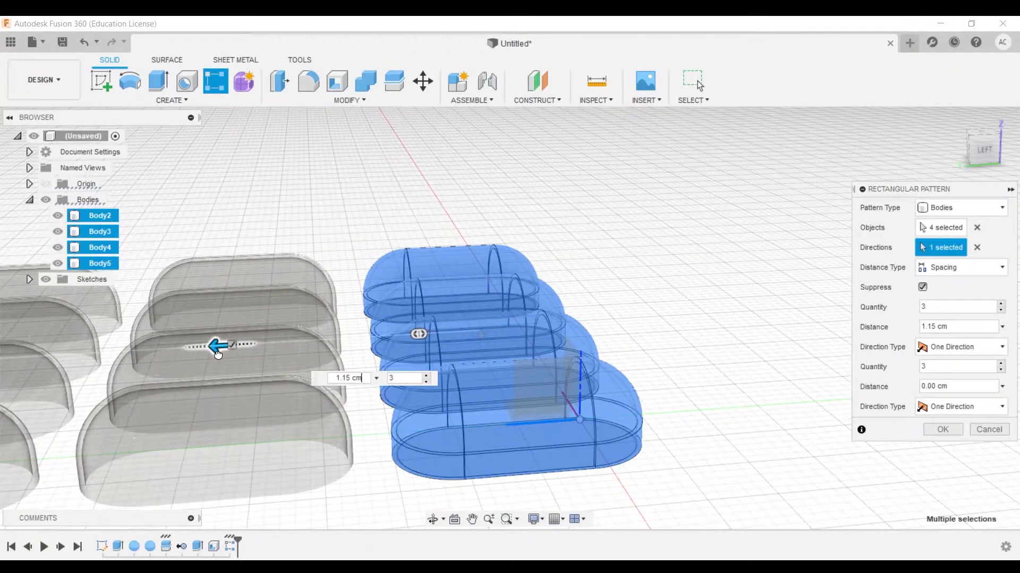
left_click(348, 378)
type("1.2")
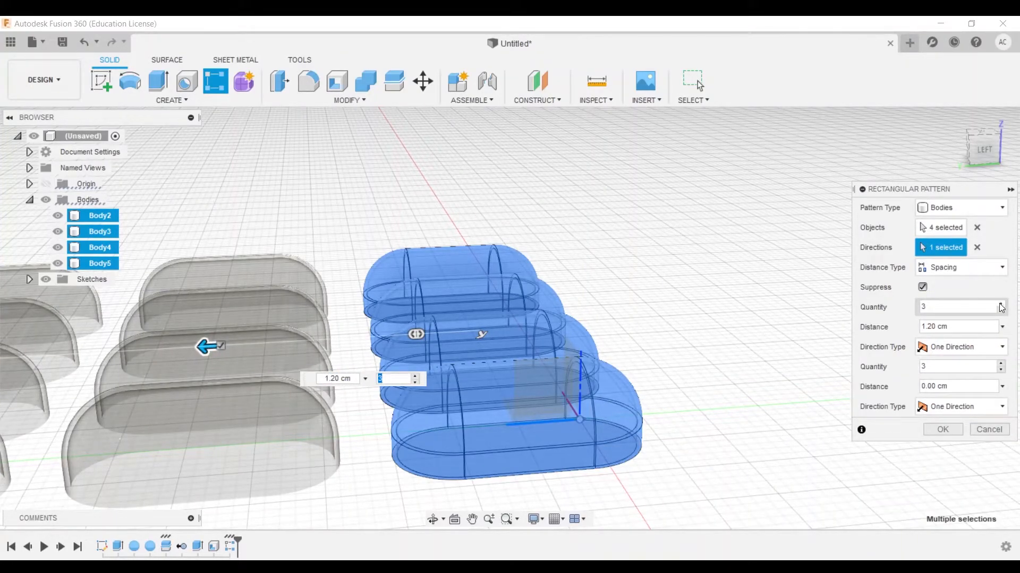
type("4")
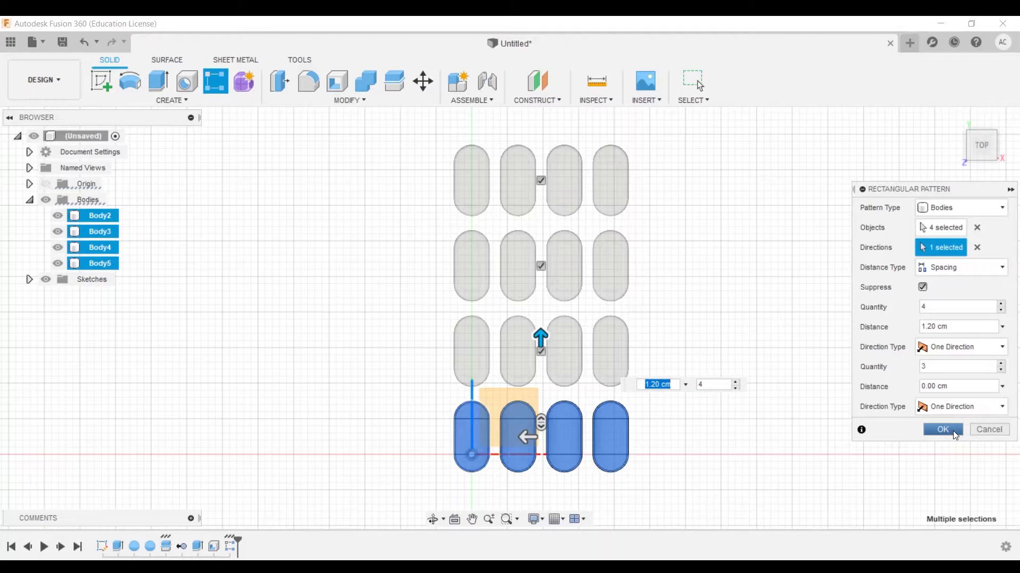
left_click(942, 429)
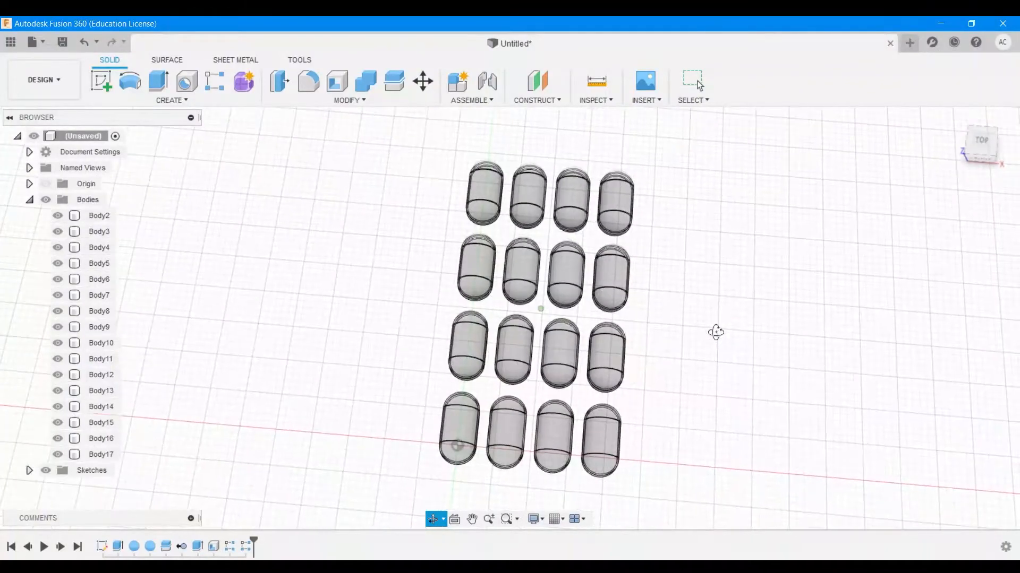
Orbit the capsule grid to view it at an angle.
left_click_drag(714, 332, 738, 282)
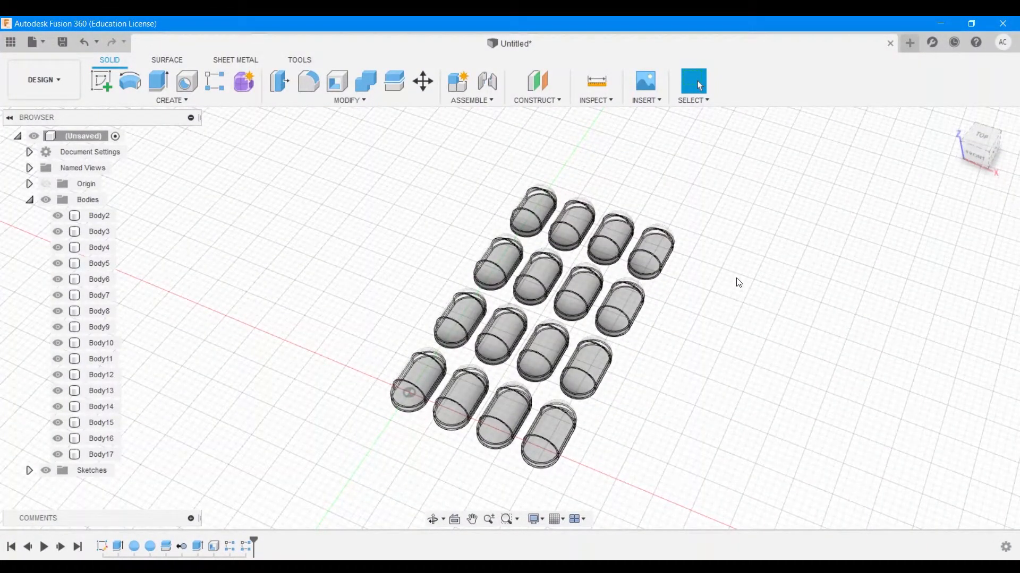
mouse_move(728, 323)
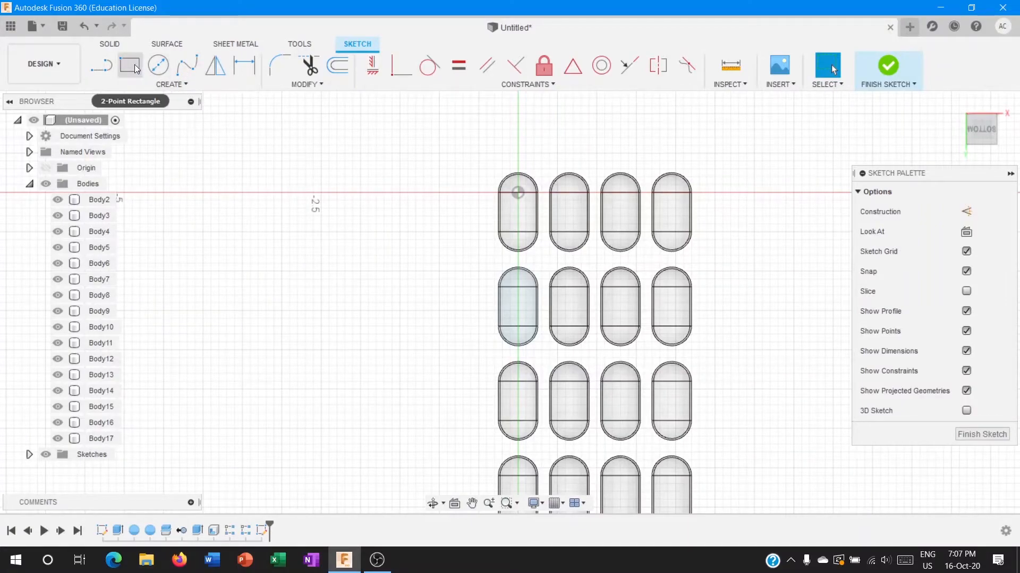
Draw a 2-point rectangle enclosing all four capsule rows and finish the sketch.
left_click(130, 65)
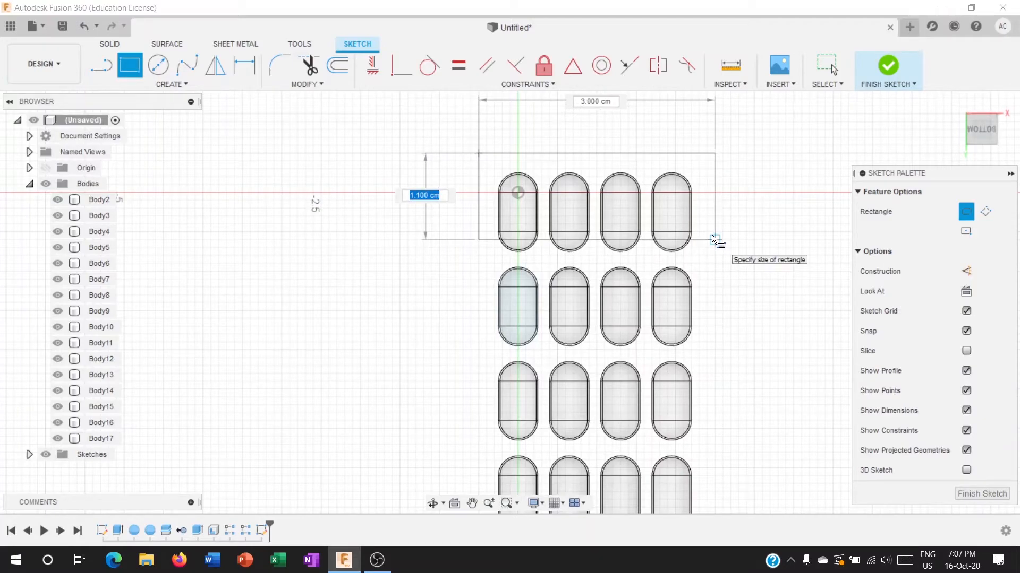
left_click_drag(714, 239, 714, 297)
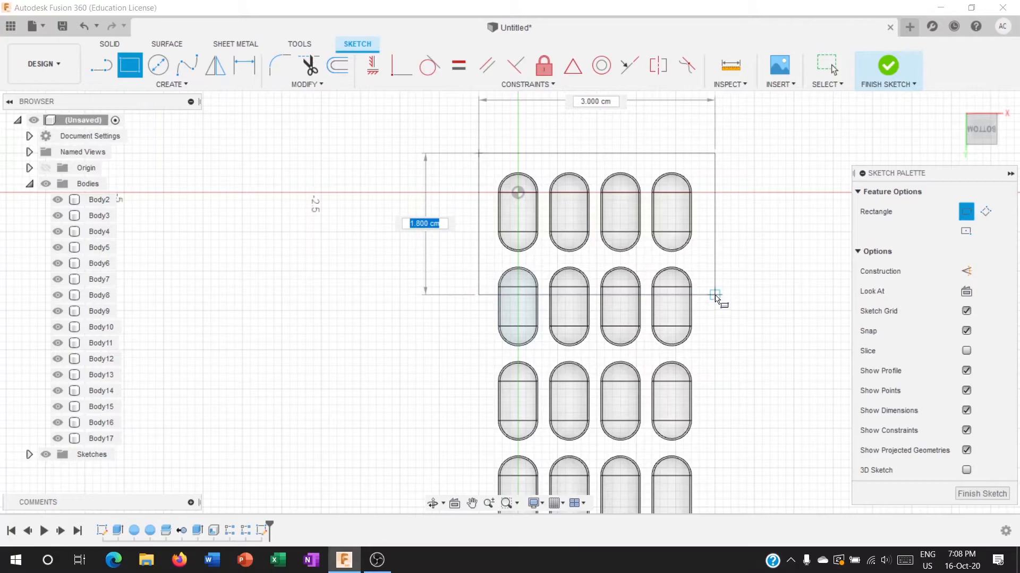
left_click_drag(715, 295, 722, 512)
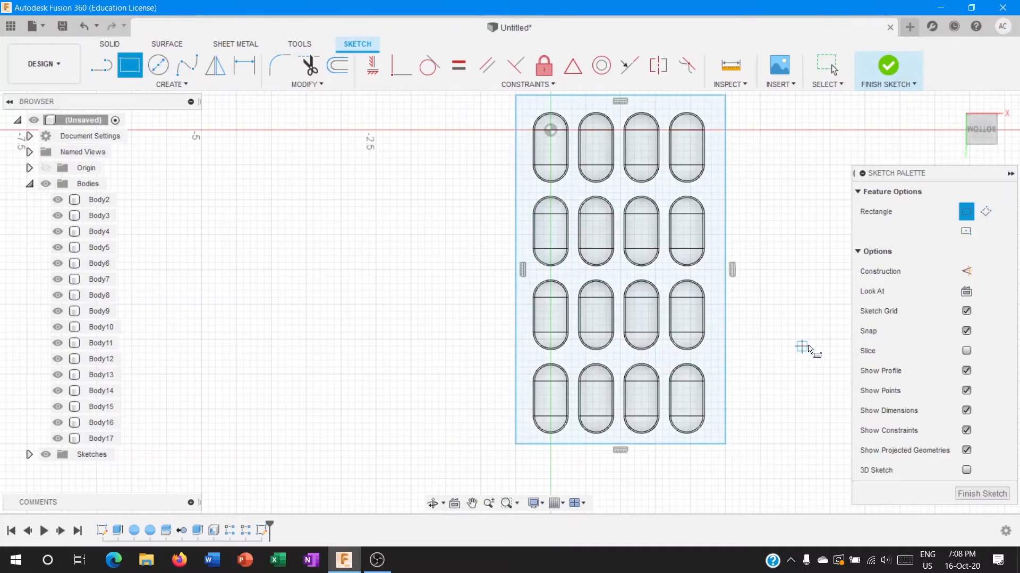
mouse_move(281, 62)
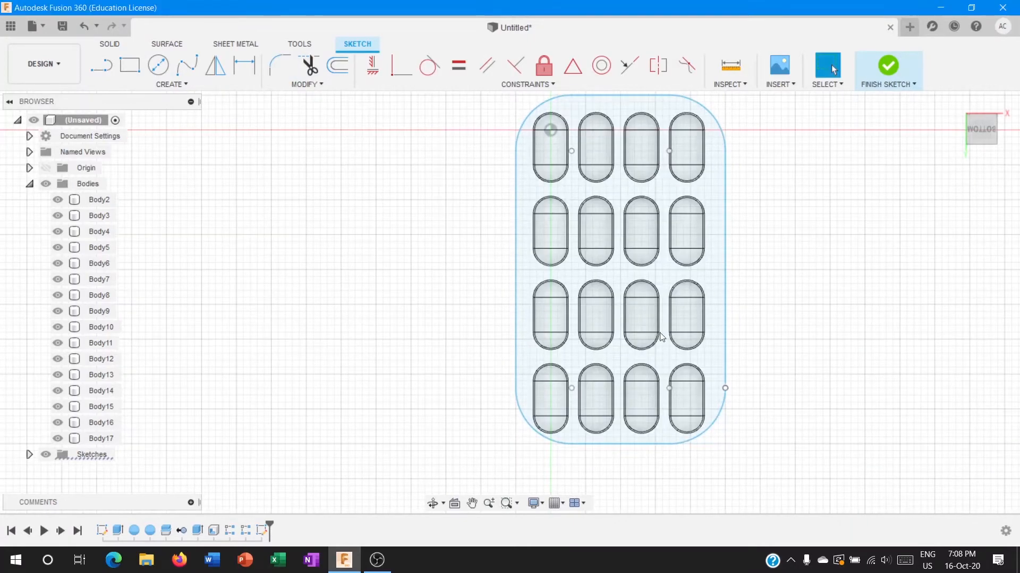
left_click(888, 70)
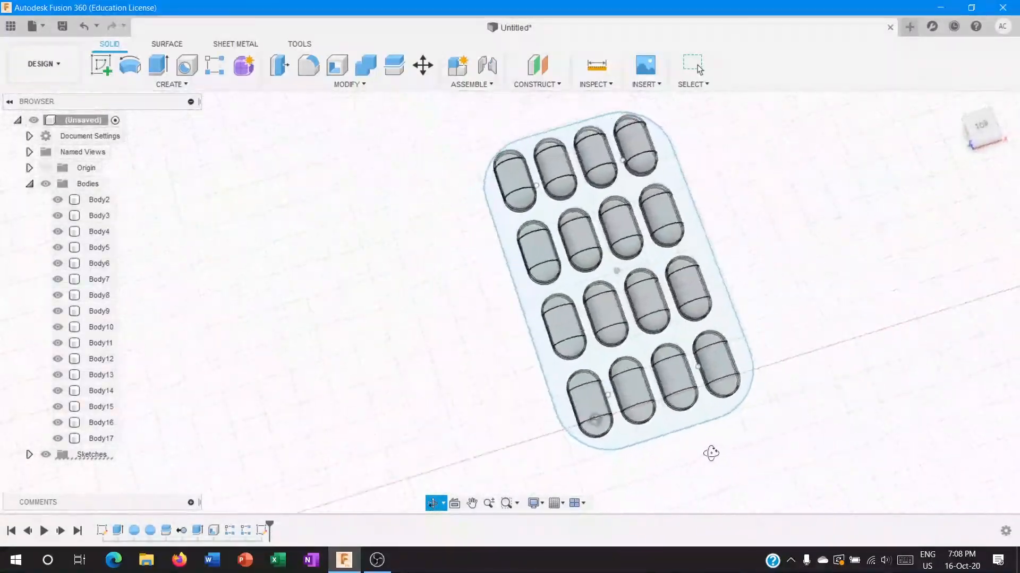
Turn the view to see the plate outline at an angle.
left_click(981, 127)
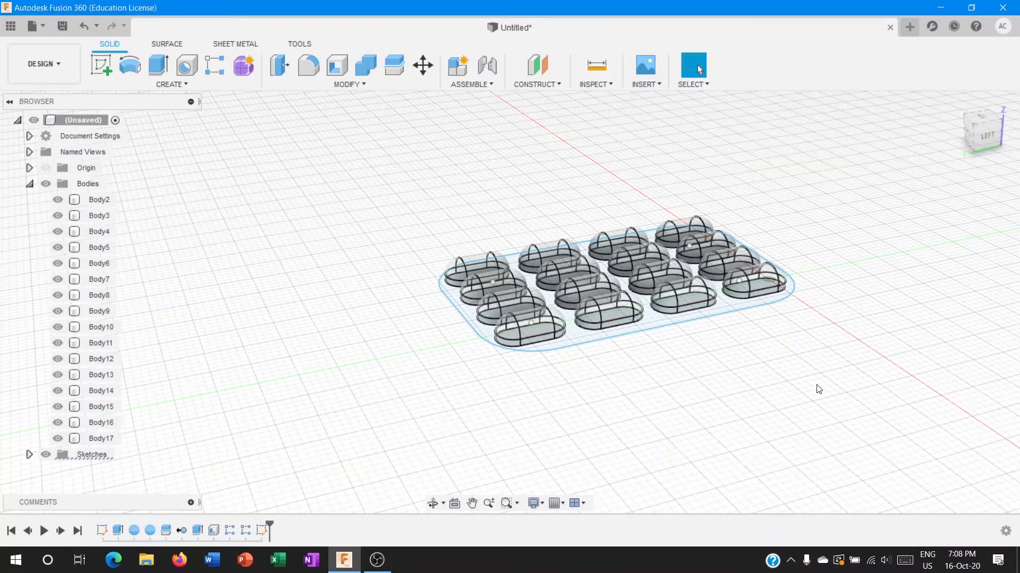
mouse_move(817, 382)
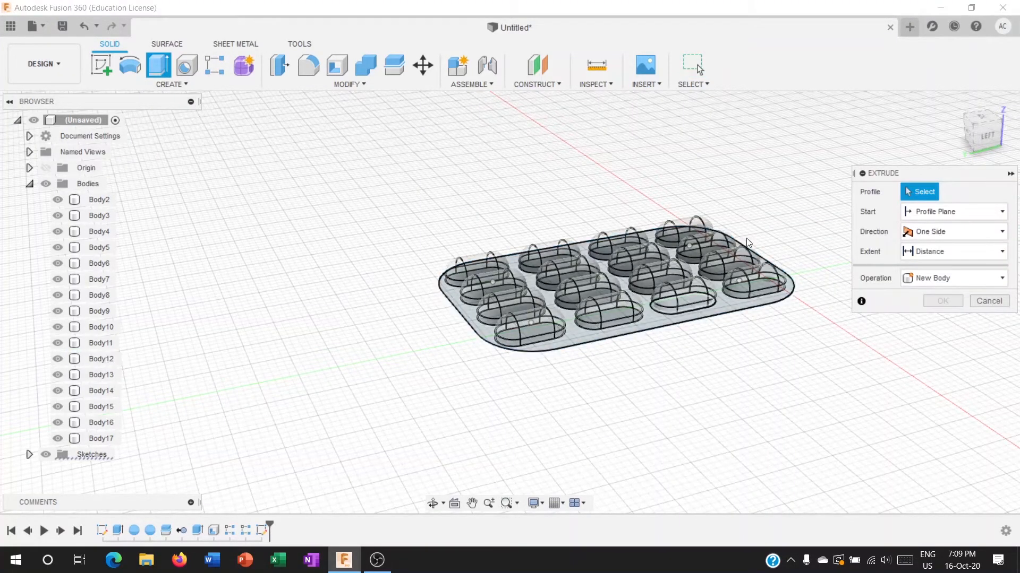
Extrude the plate outline and capsule region downward 0.0150 cm as a join.
left_click(682, 303)
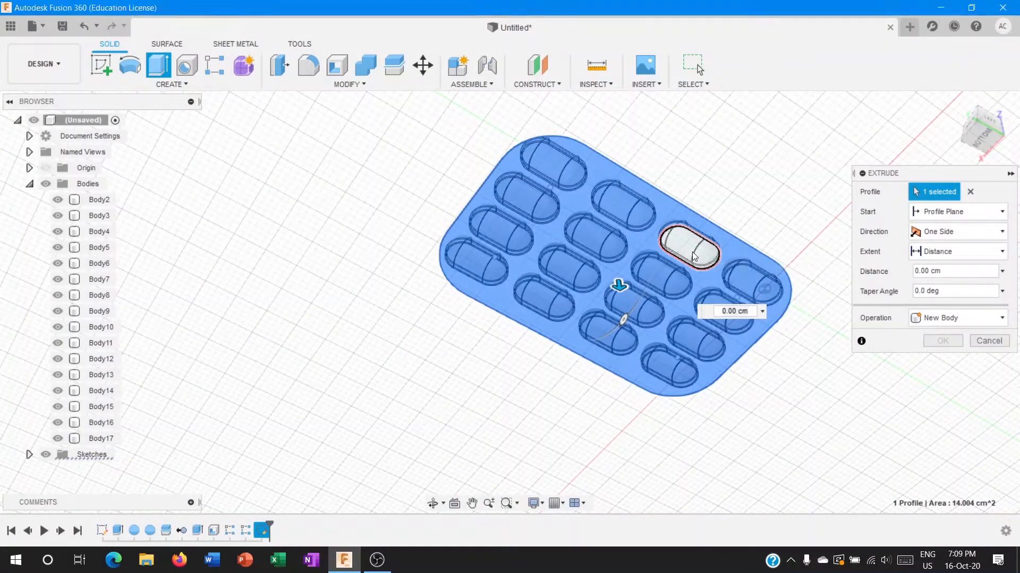
left_click_drag(618, 285, 699, 285)
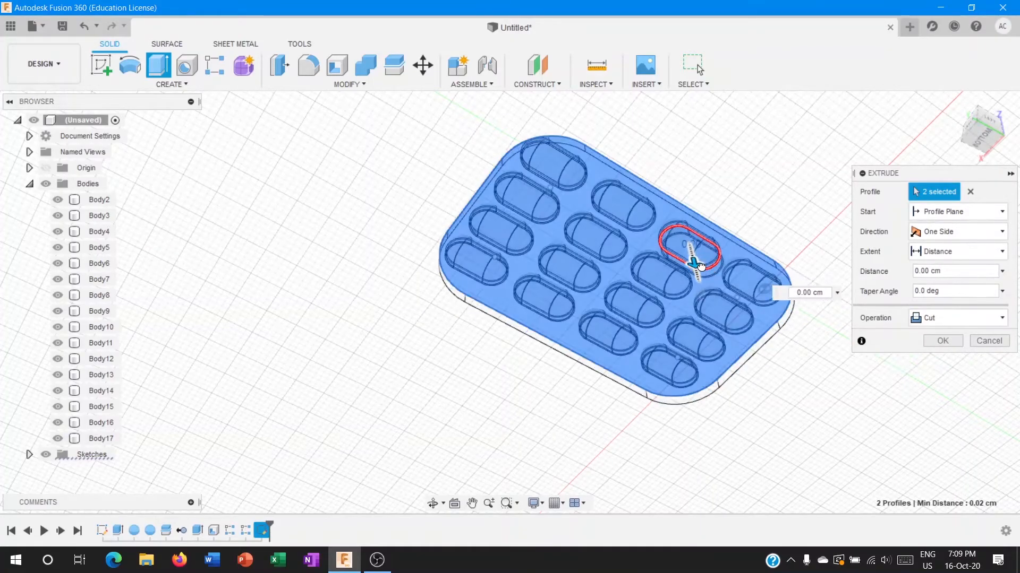
left_click_drag(695, 260, 695, 267)
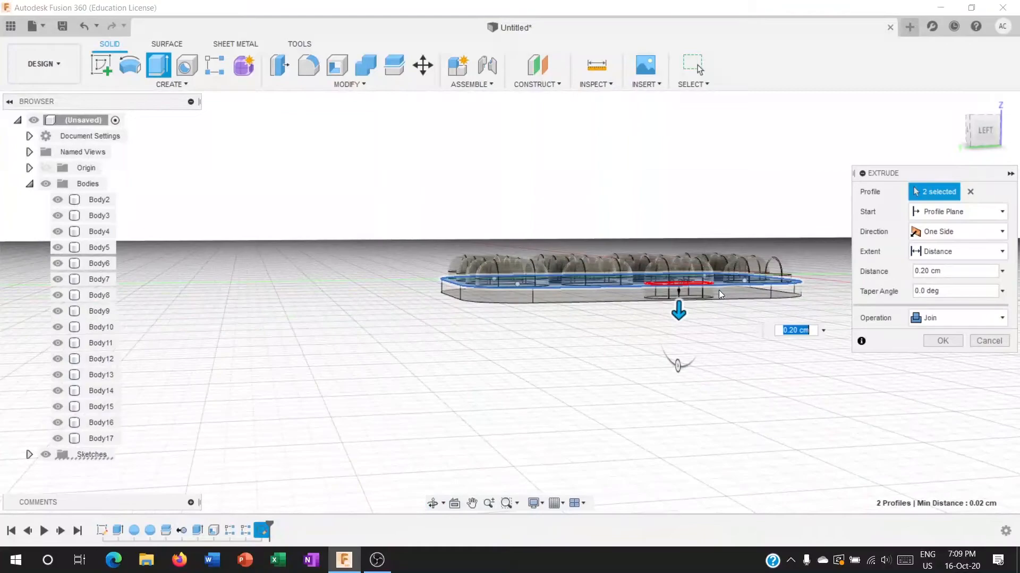
left_click_drag(678, 311, 678, 296)
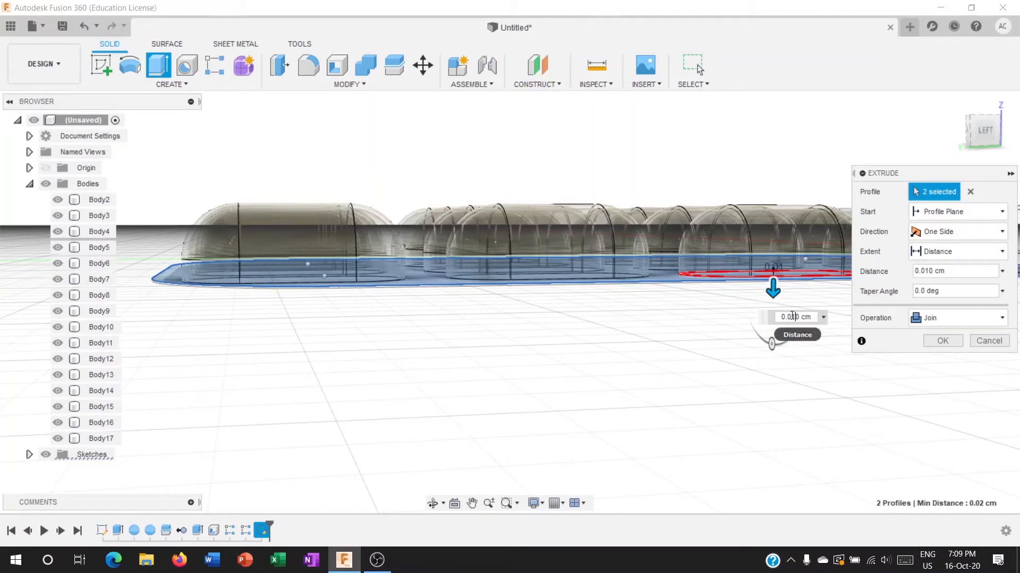
type("0.0150")
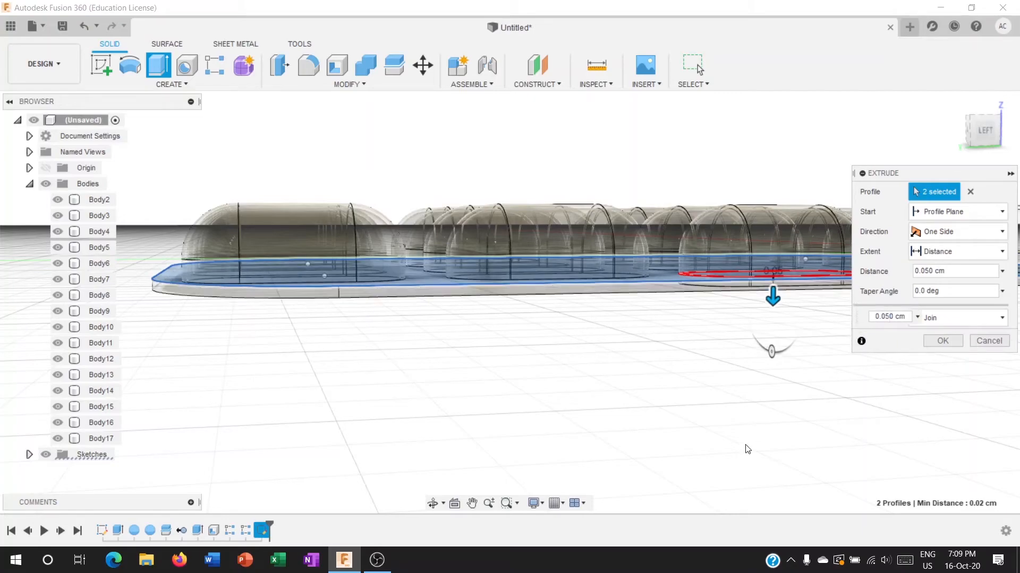
mouse_move(947, 364)
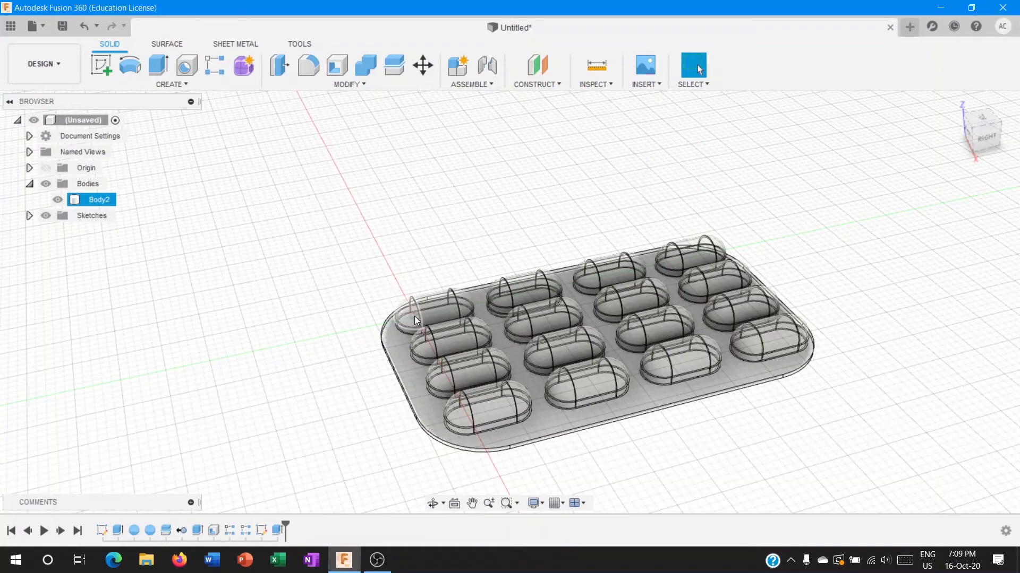
mouse_move(129, 65)
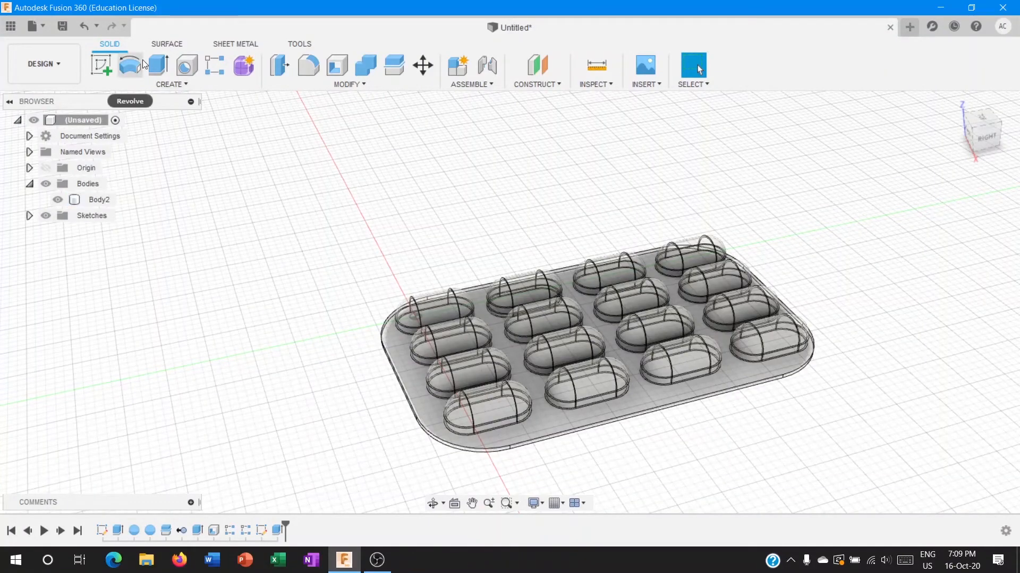
mouse_move(127, 80)
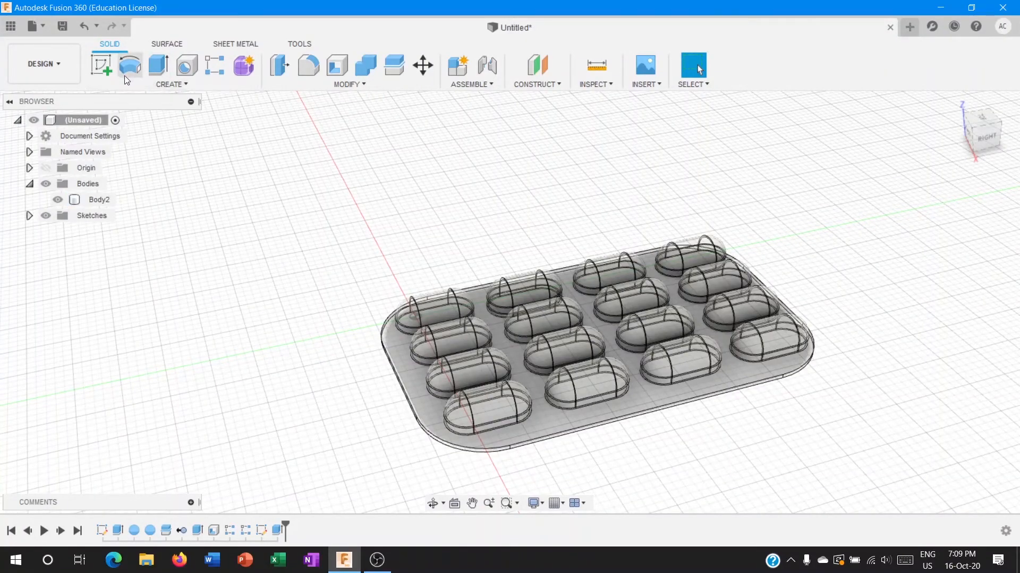
Begin a new sketch on the front plane.
left_click(101, 64)
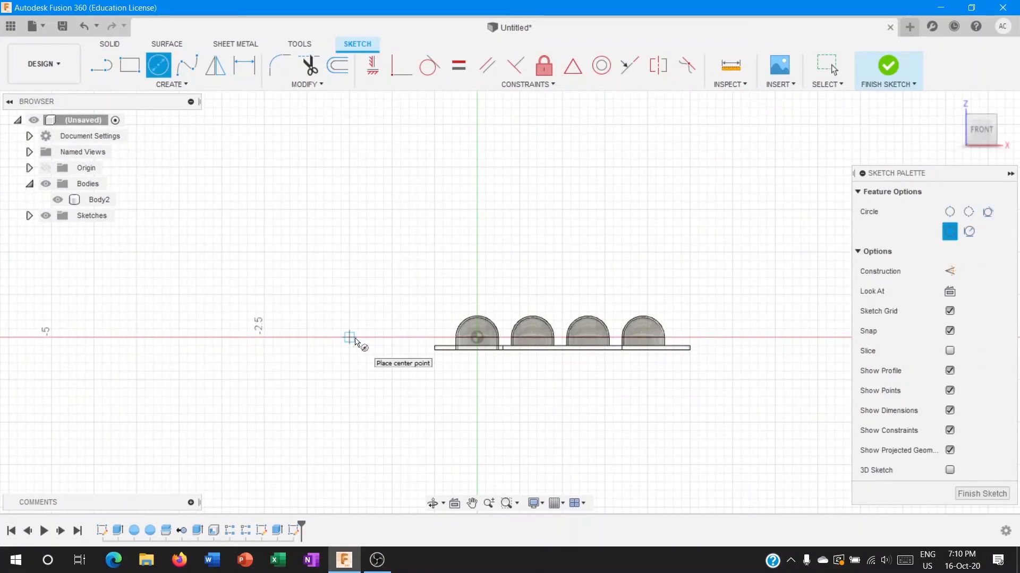
mouse_move(662, 472)
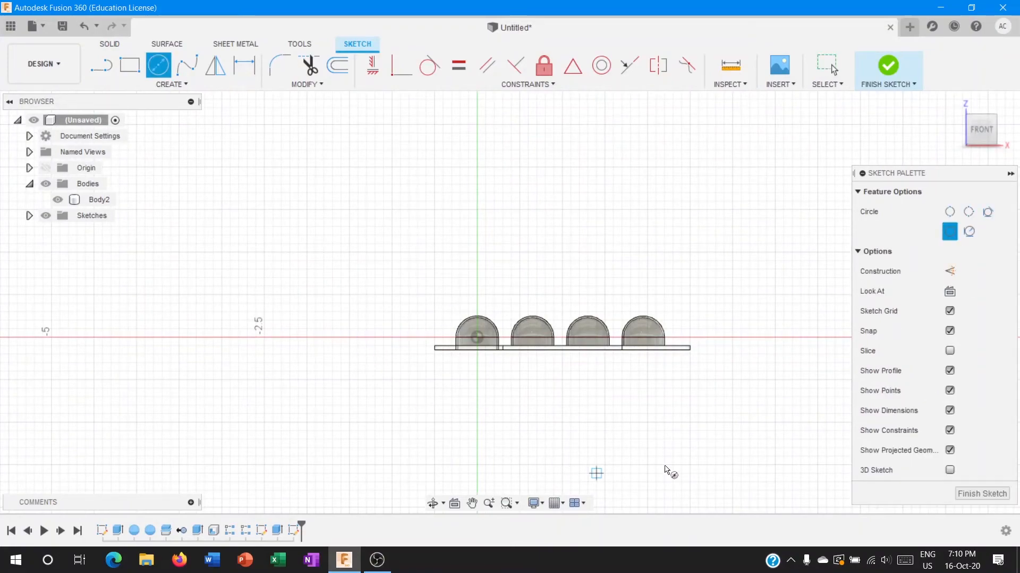
mouse_move(981, 494)
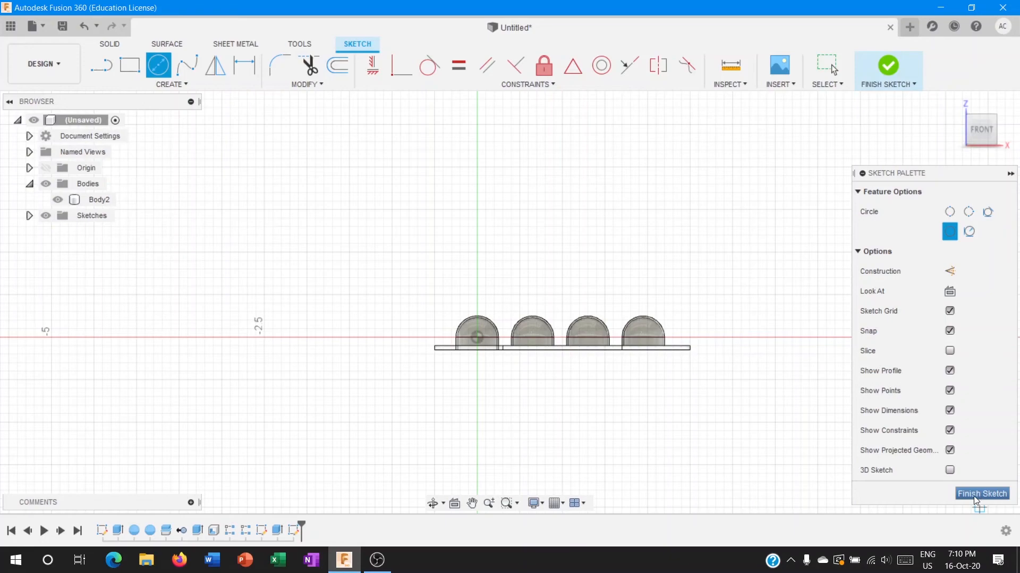
mouse_move(545, 357)
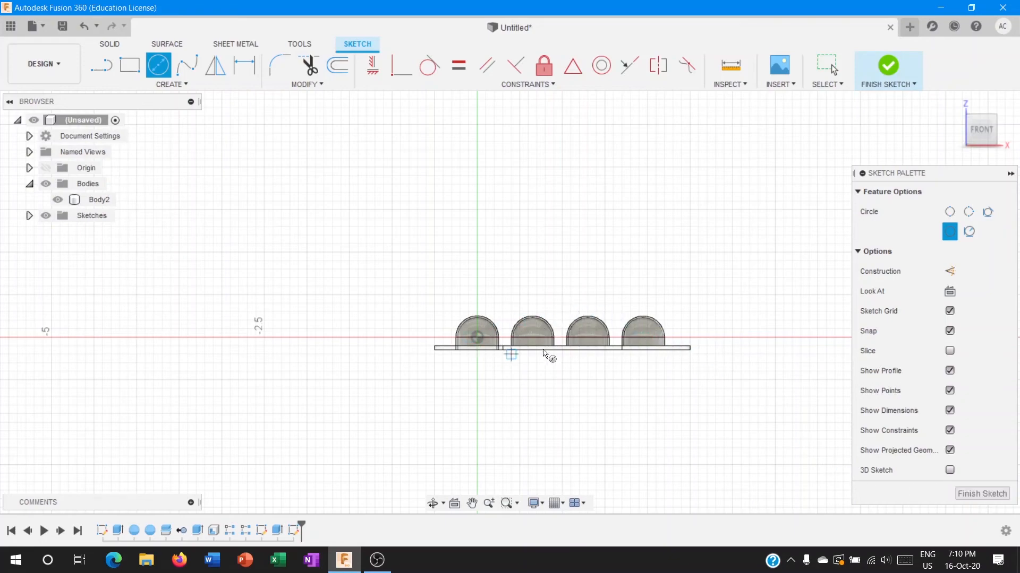
mouse_move(821, 465)
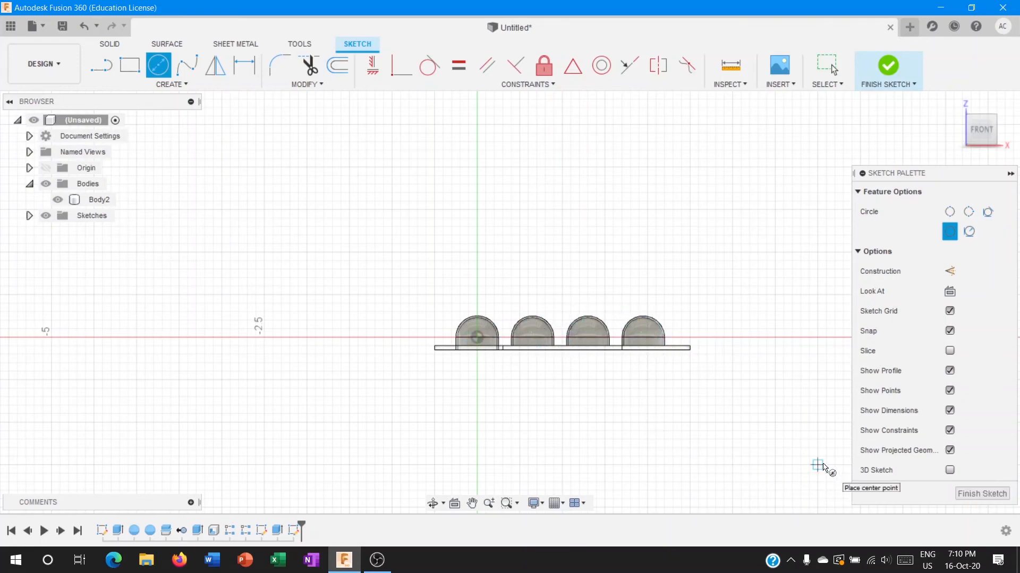